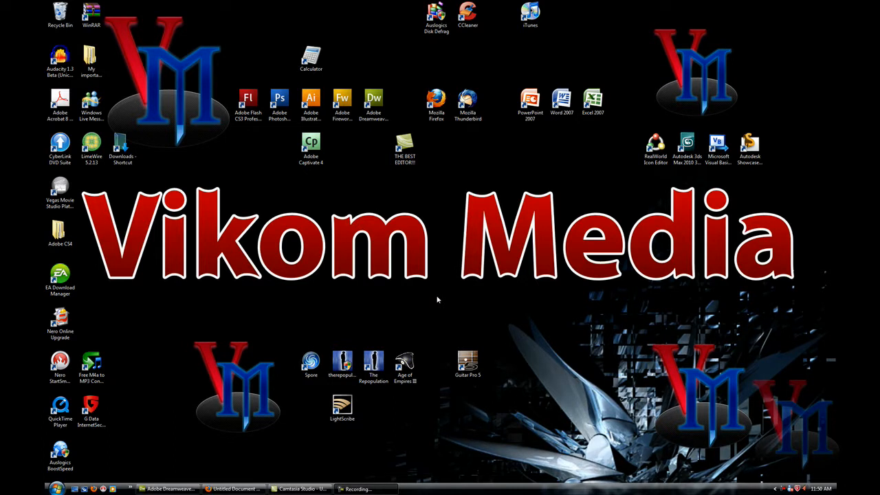
pyautogui.moveTo(440, 253)
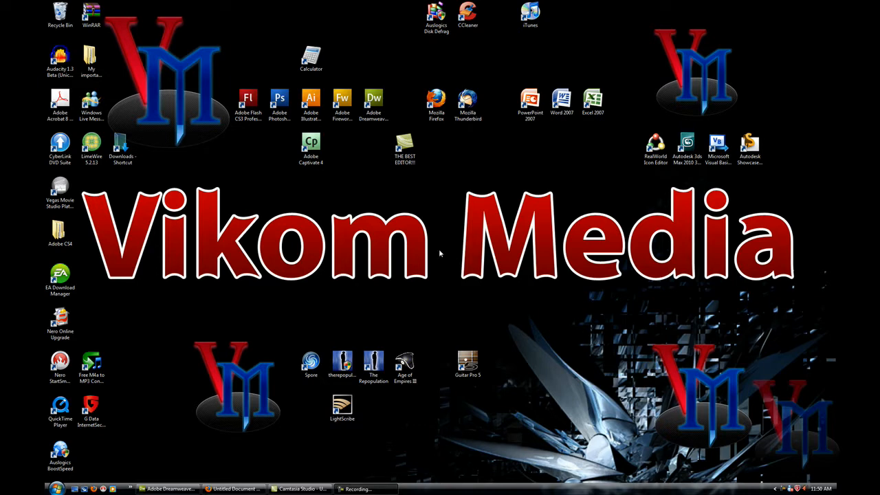
# Launch Adobe Dreamweaver CS3 from the desktop shortcut
pyautogui.click(375, 103)
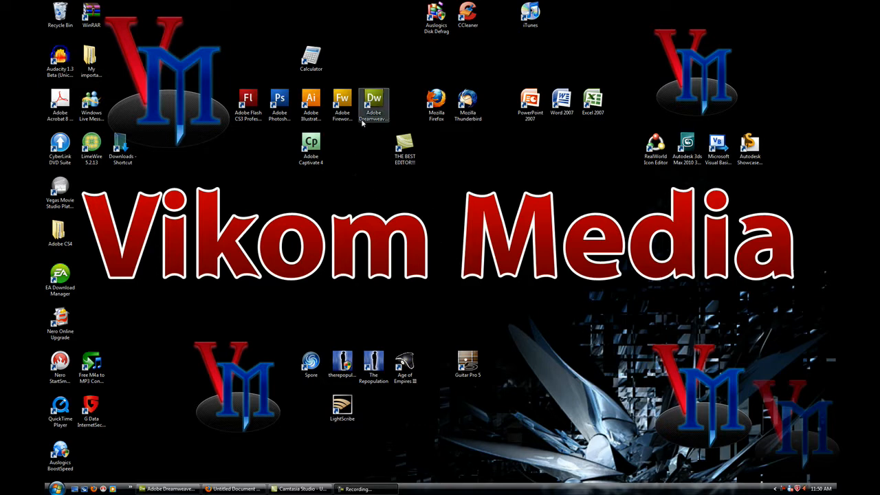
pyautogui.moveTo(374, 104)
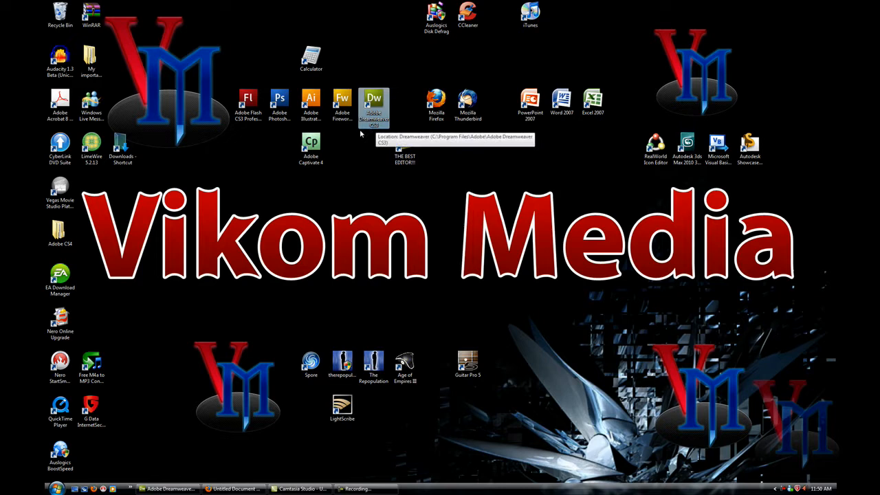
pyautogui.moveTo(332, 163)
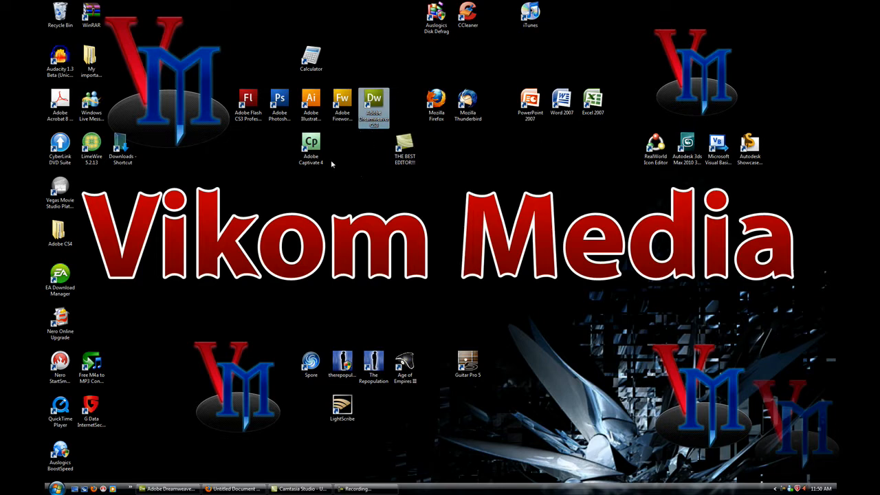
pyautogui.moveTo(338, 165)
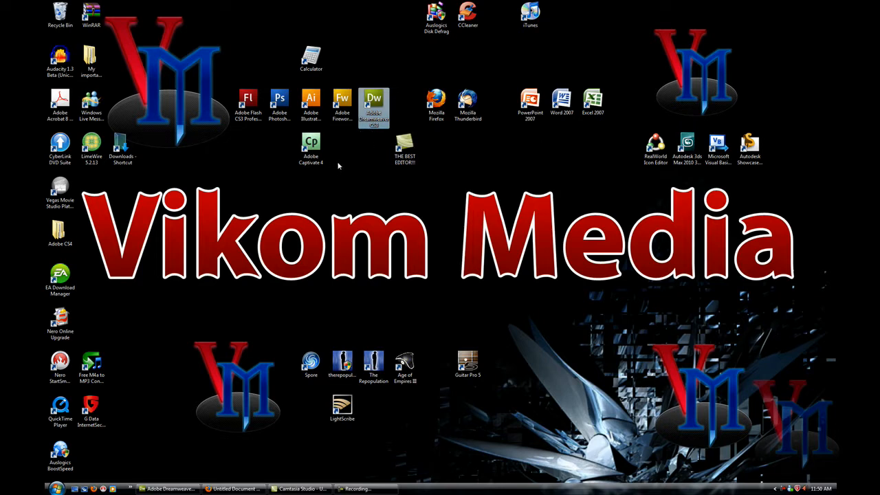
pyautogui.moveTo(342, 162)
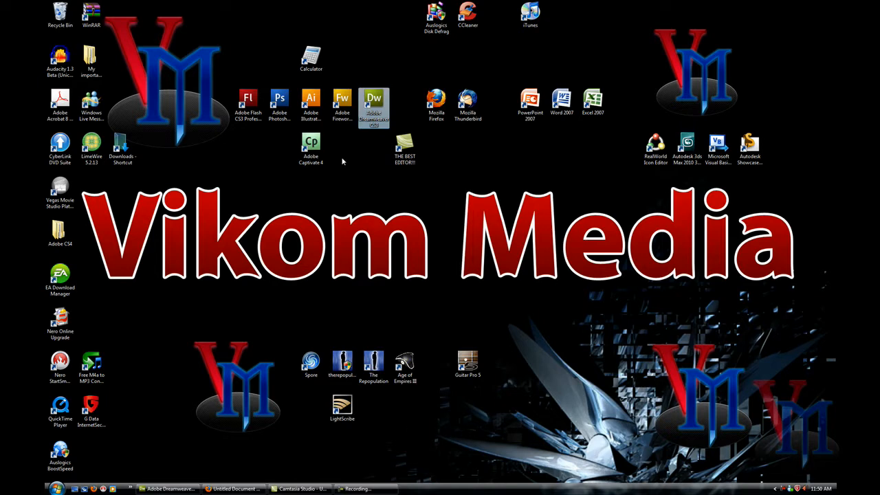
pyautogui.moveTo(339, 161)
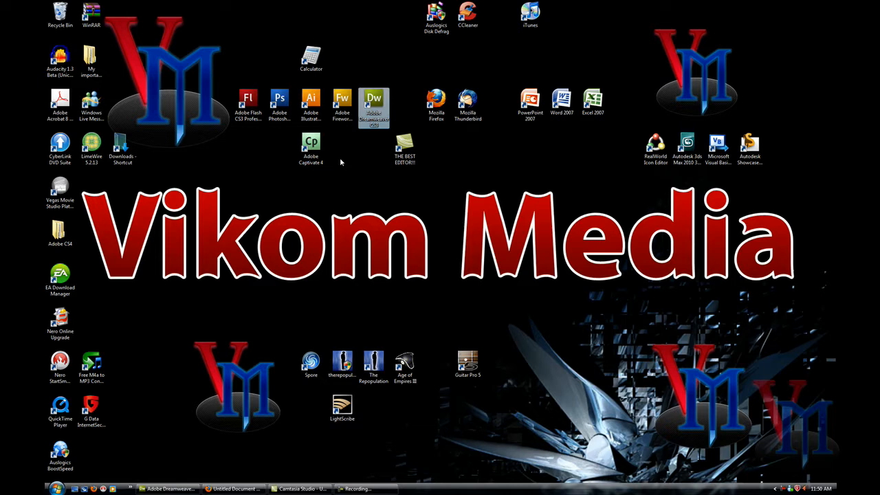
pyautogui.moveTo(347, 176)
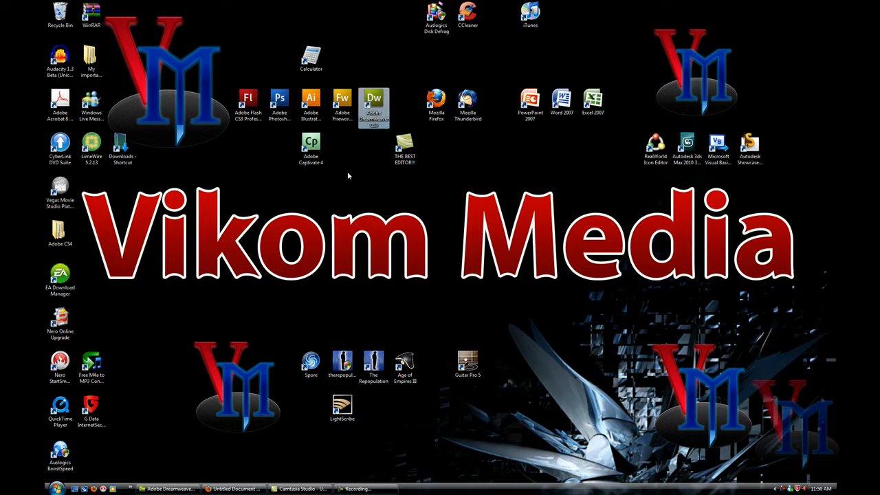
pyautogui.moveTo(193, 473)
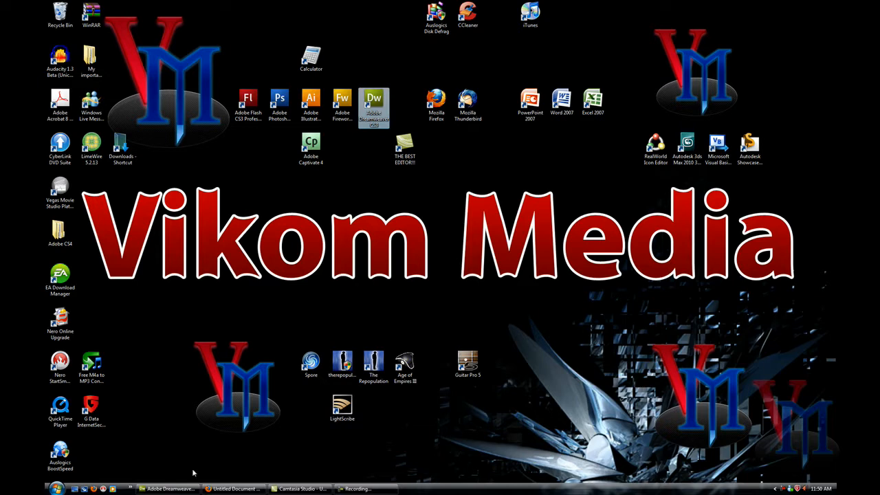
pyautogui.click(168, 490)
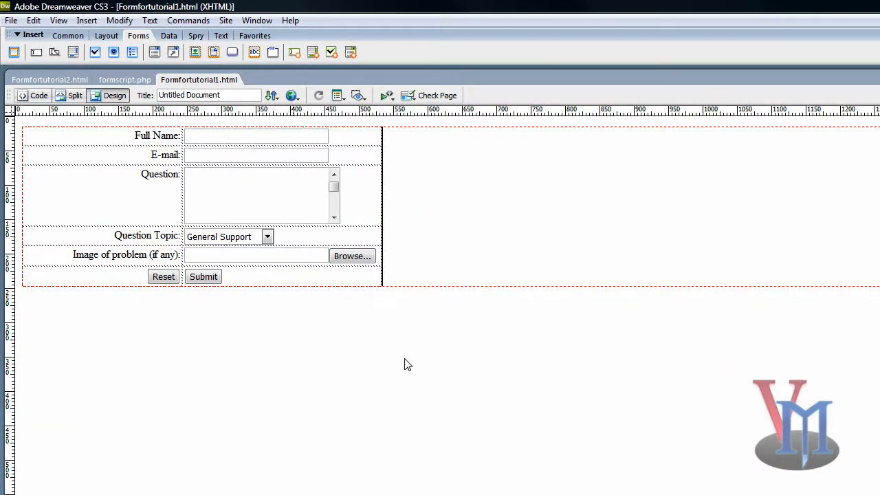
pyautogui.moveTo(556, 229)
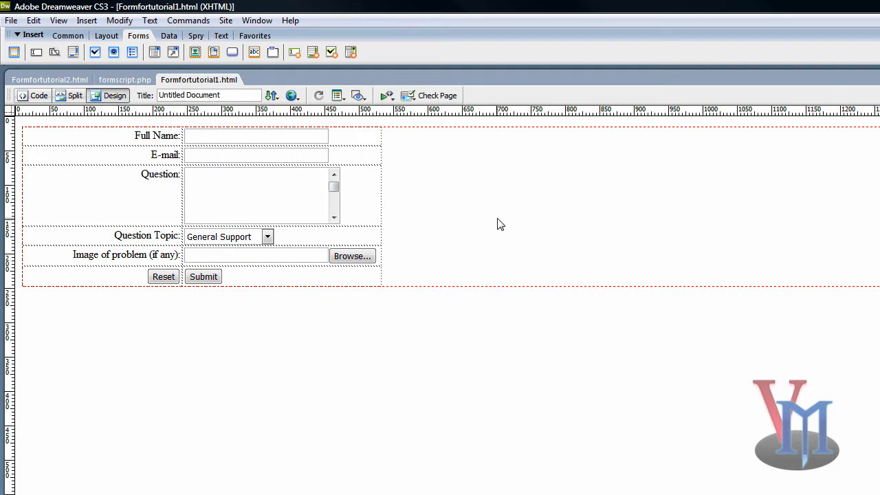
pyautogui.moveTo(414, 344)
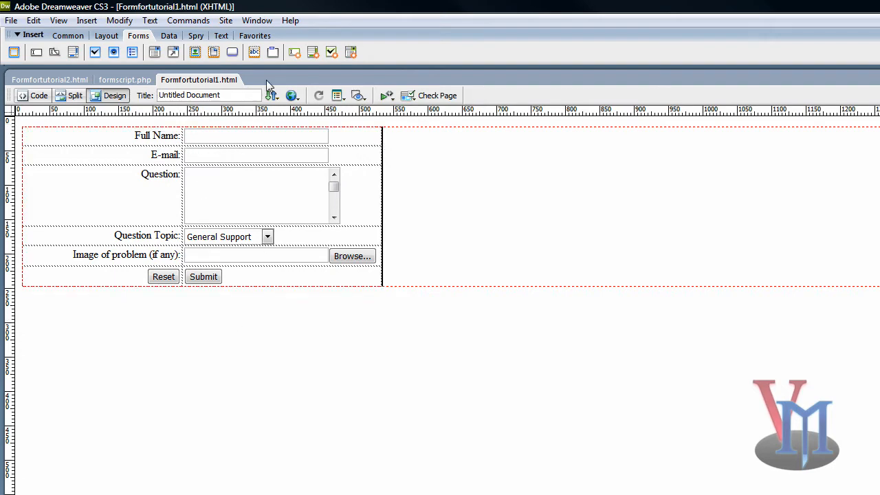
pyautogui.moveTo(11, 21)
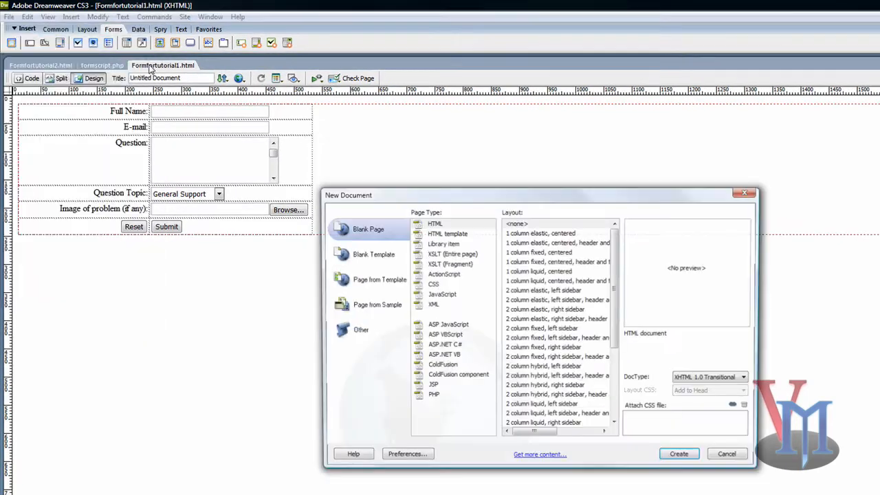
# Create a blank HTML page and insert a table with 6 rows and 2 columns
pyautogui.click(678, 454)
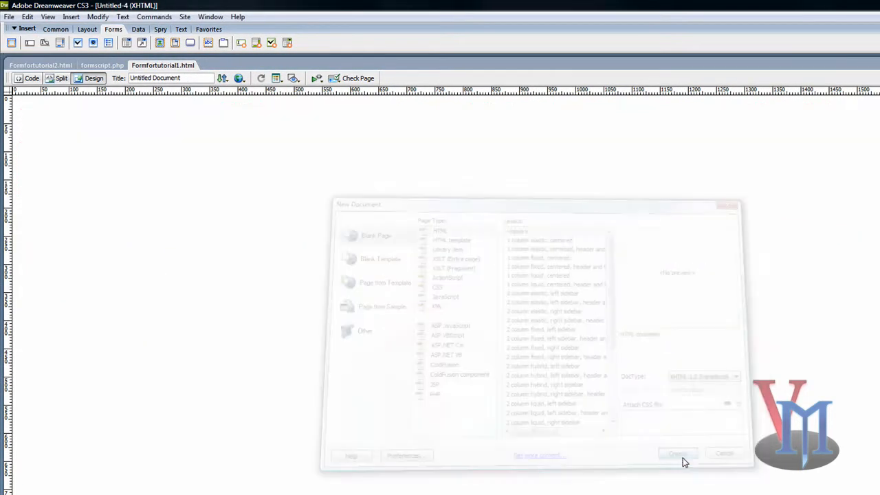
pyautogui.click(676, 454)
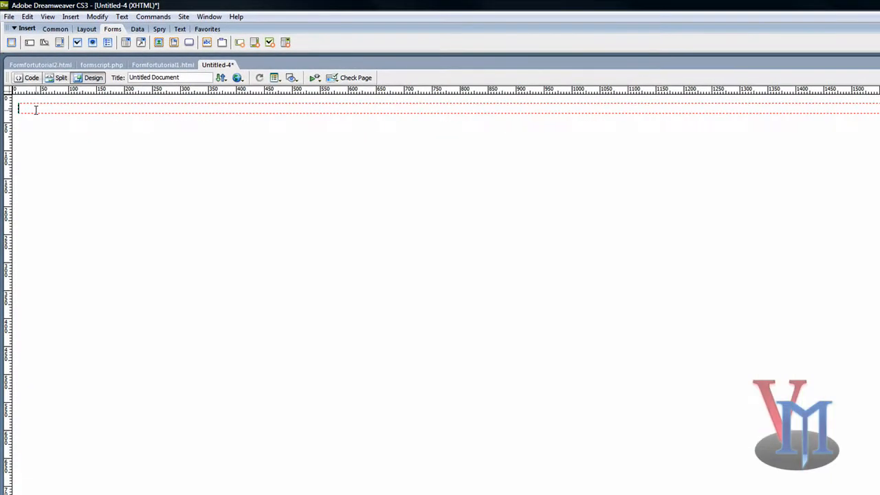
pyautogui.click(85, 29)
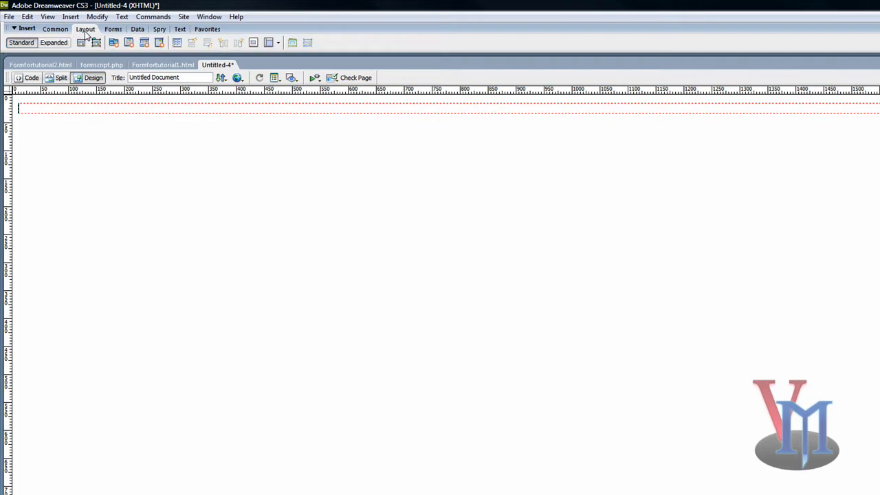
pyautogui.click(176, 41)
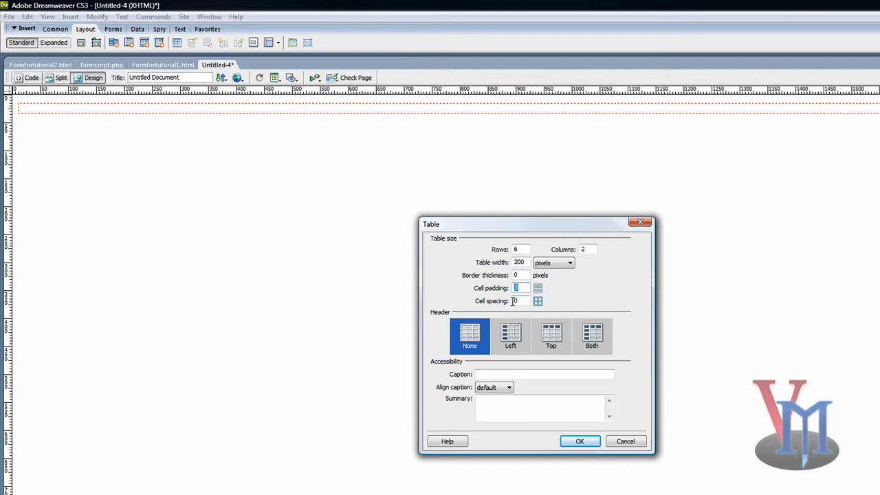
pyautogui.click(581, 440)
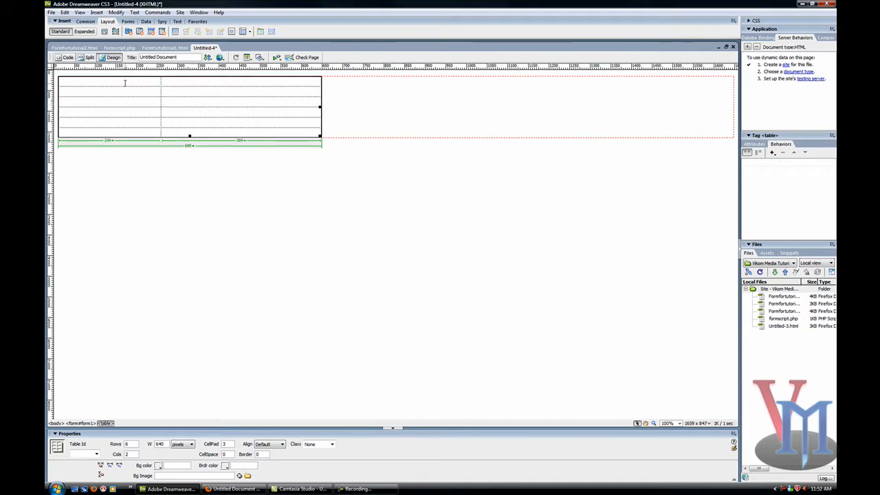
# Set the left column width to 244 px and the right column to 384 px
pyautogui.click(103, 97)
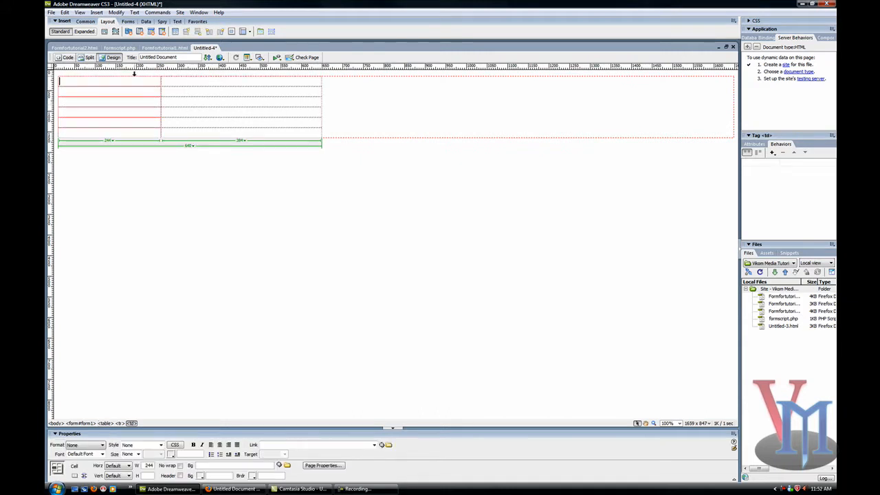
pyautogui.click(126, 465)
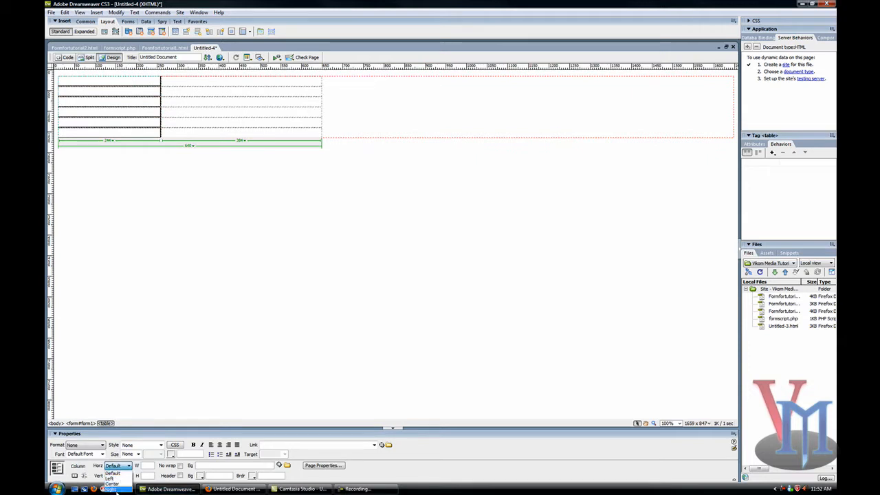
pyautogui.click(113, 474)
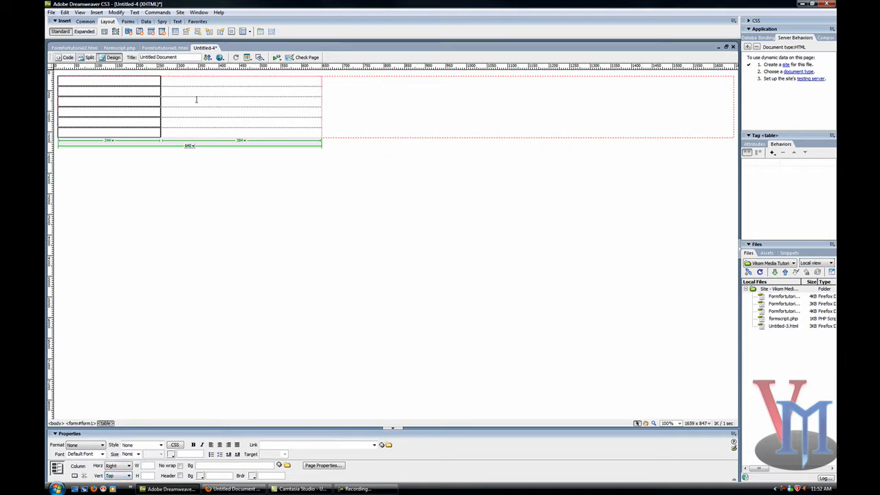
pyautogui.click(240, 81)
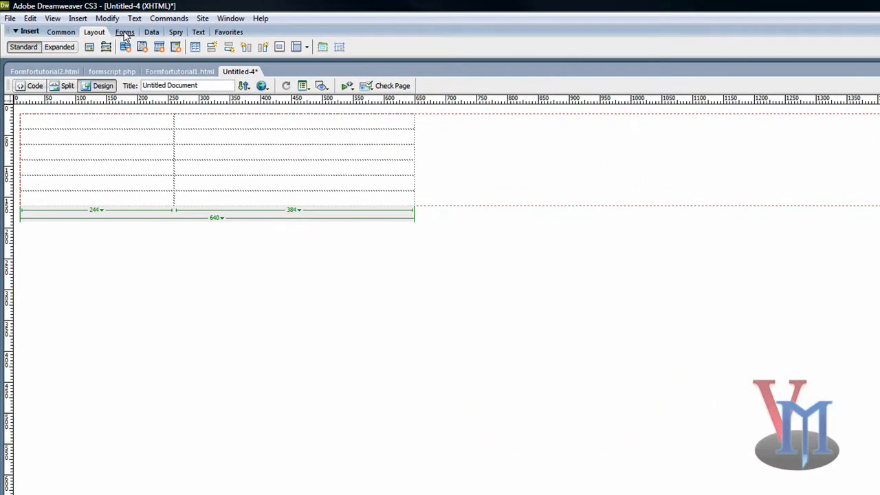
# Add a text field with ID 'name' and label 'Full Name:' to the table
pyautogui.click(123, 31)
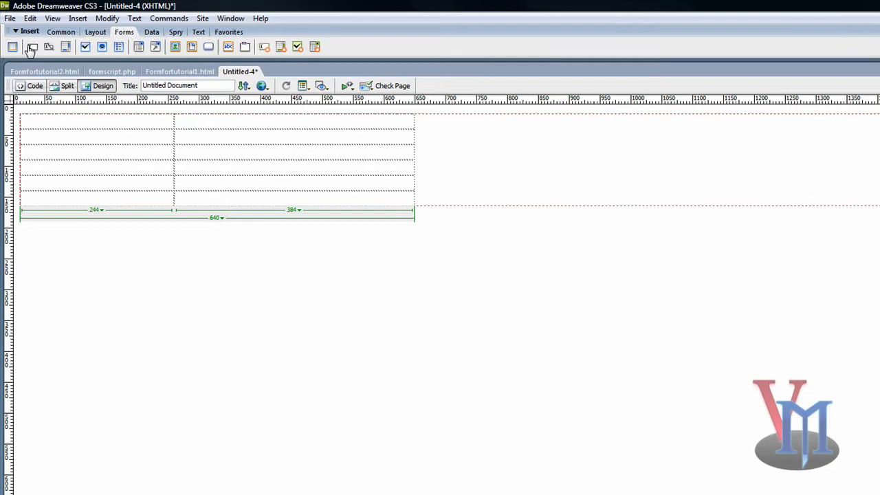
pyautogui.click(32, 47)
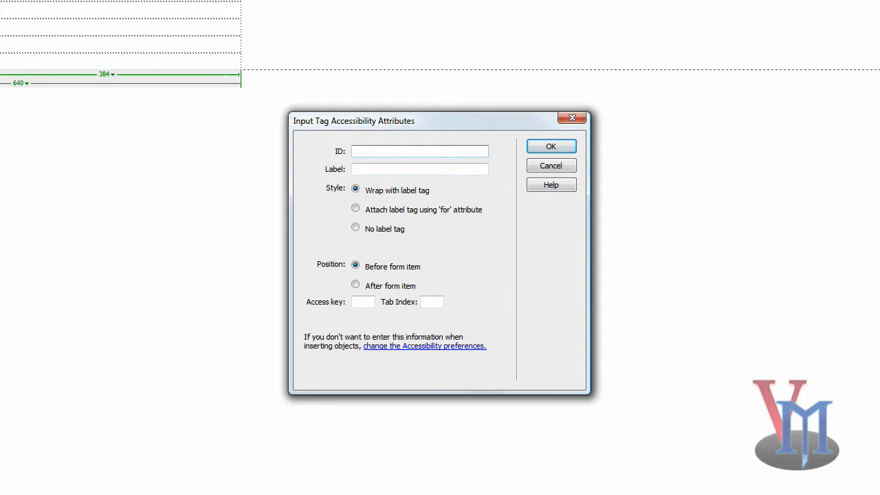
pyautogui.write('name')
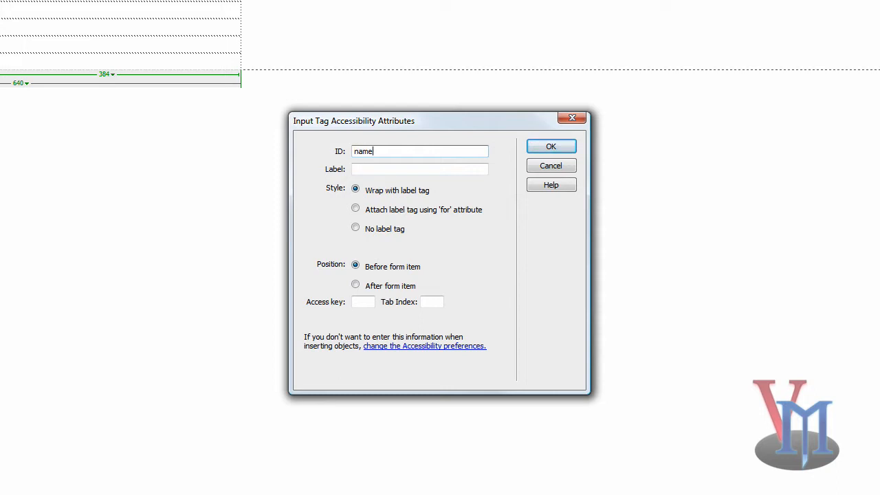
pyautogui.write('Full Name:')
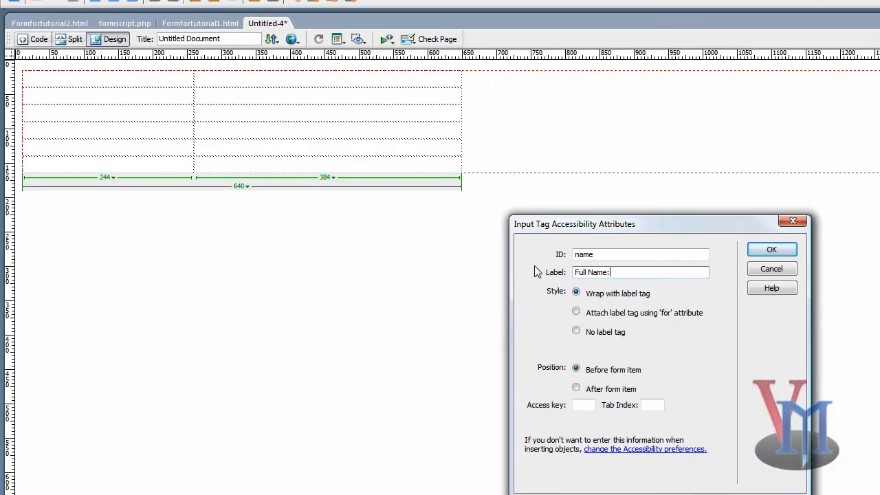
pyautogui.click(771, 249)
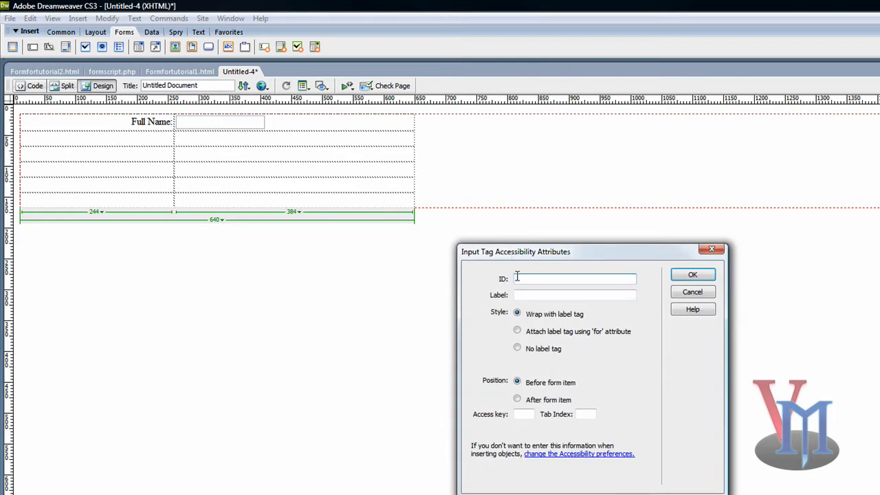
# Add a text field with ID 'email' and label 'E-mail:', then view the finished example form
pyautogui.write('email')
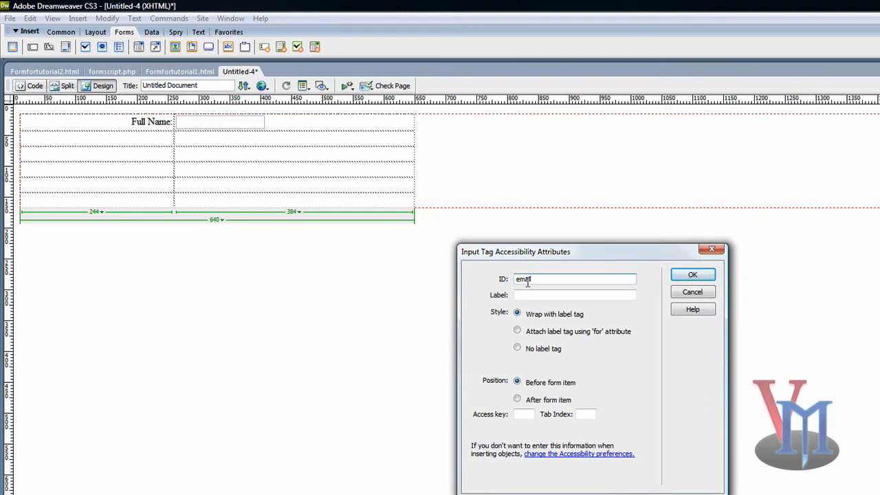
pyautogui.write('E')
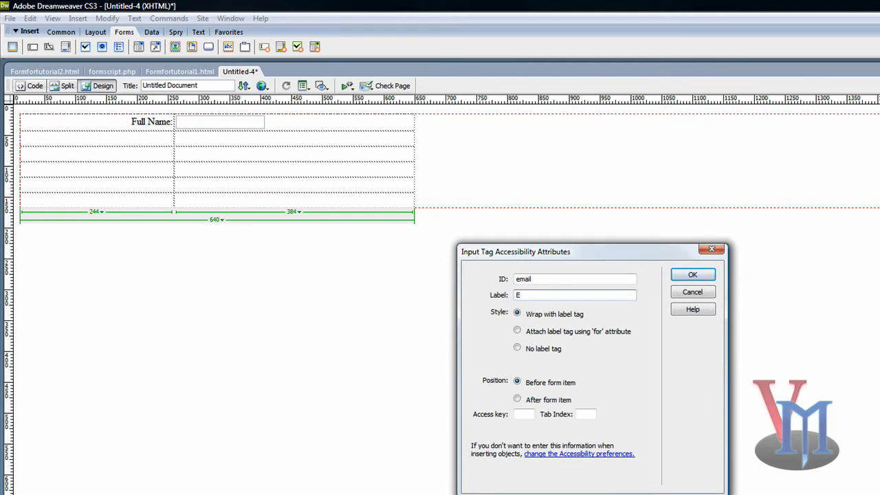
pyautogui.write('-mail:')
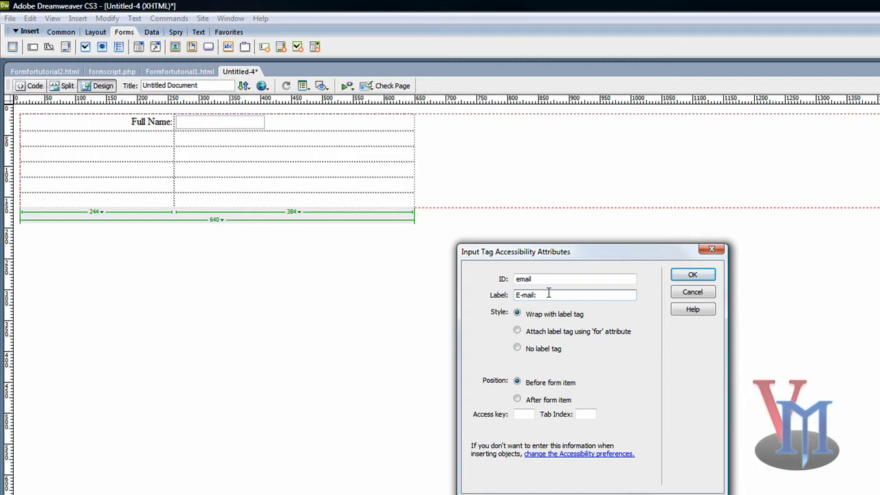
pyautogui.click(693, 275)
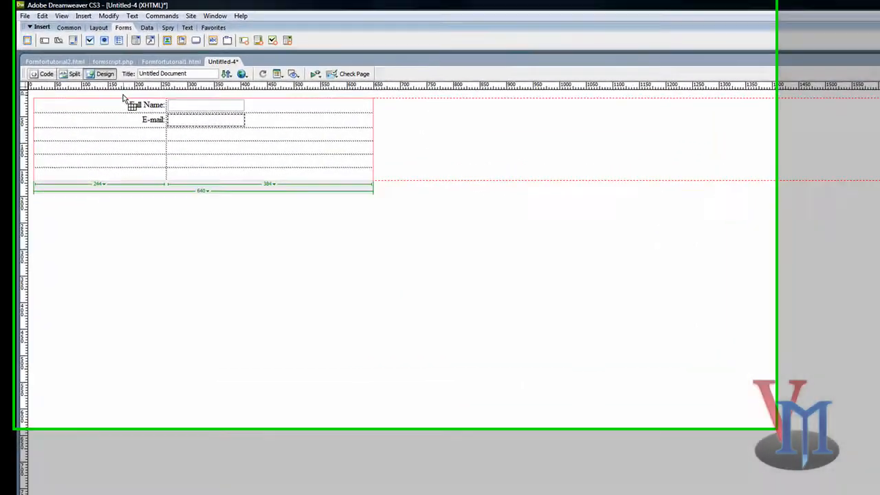
pyautogui.click(171, 61)
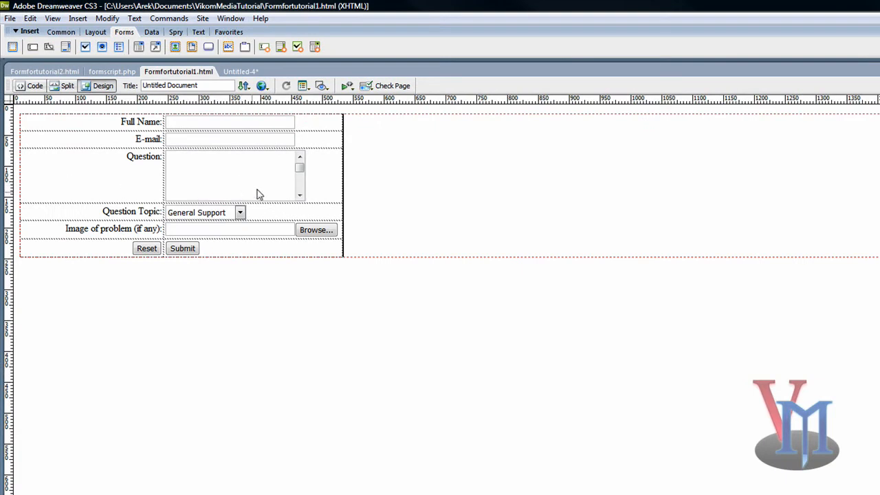
pyautogui.moveTo(249, 165)
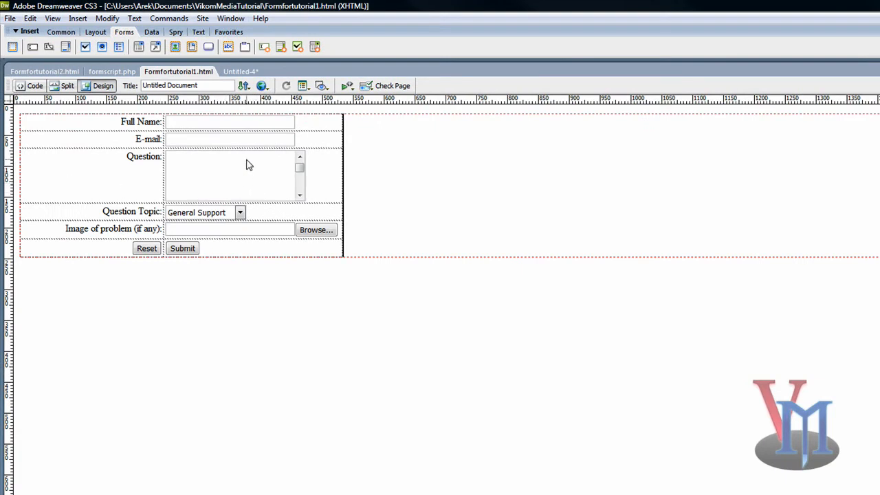
# Add a text area with ID 'question' and label 'Question:' in the third row
pyautogui.click(239, 71)
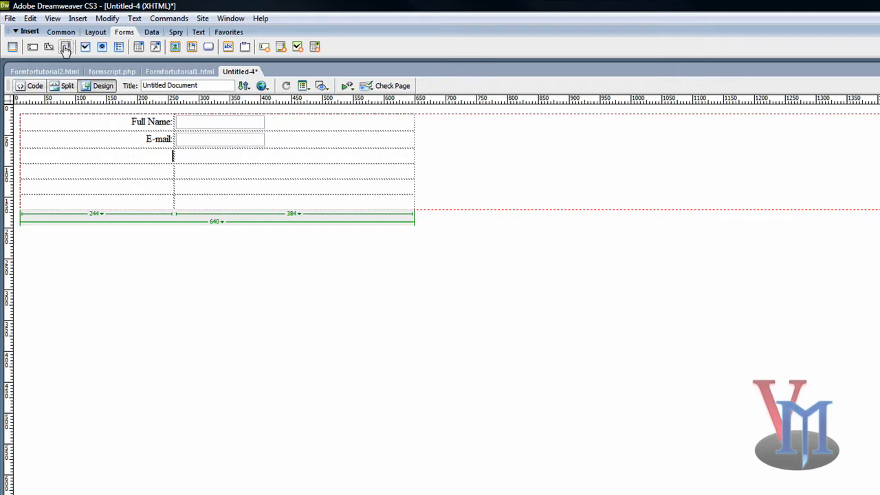
pyautogui.click(66, 47)
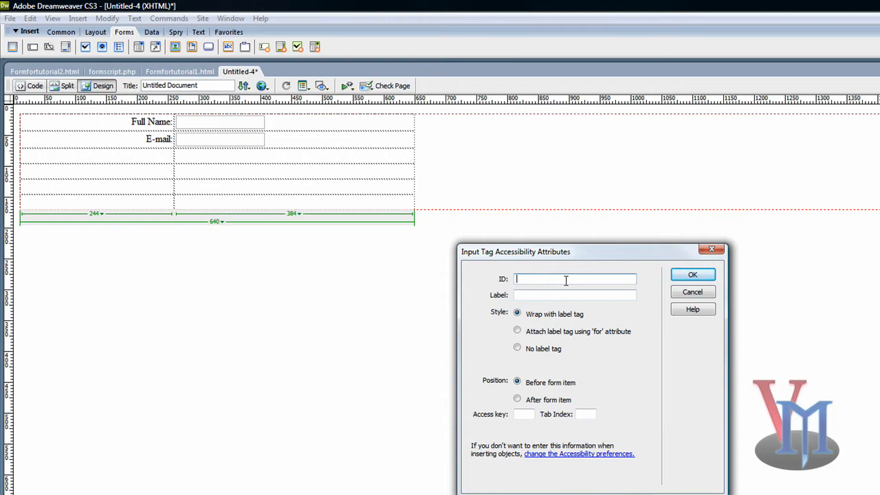
pyautogui.write('question')
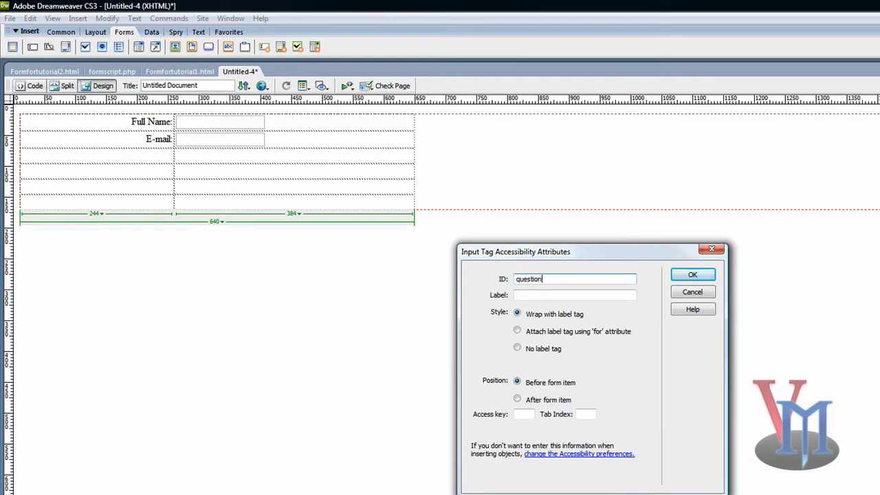
pyautogui.write('Q')
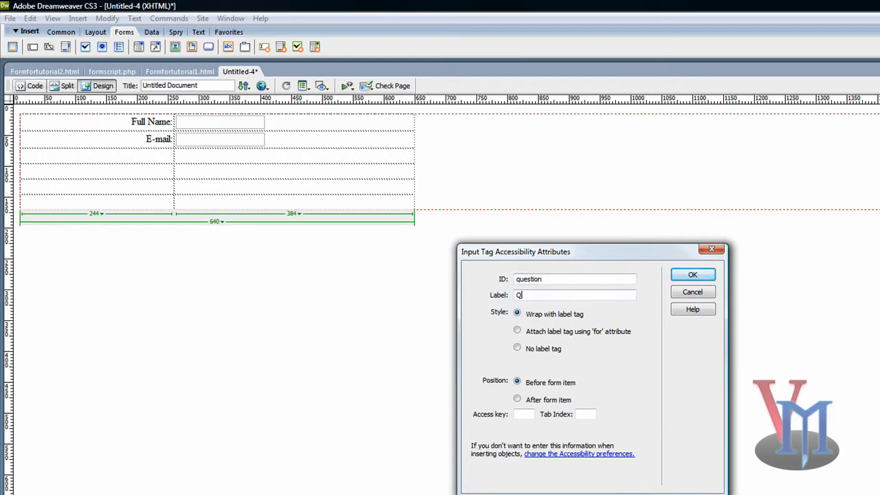
pyautogui.write('Question:')
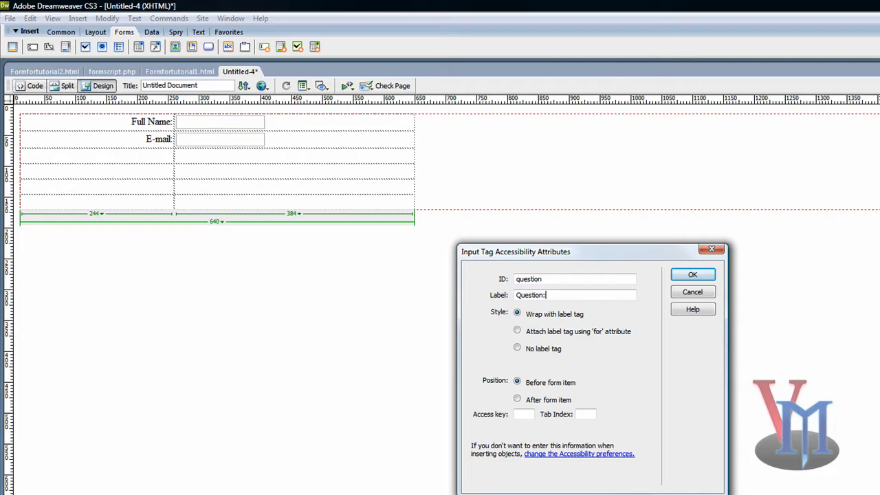
pyautogui.click(693, 275)
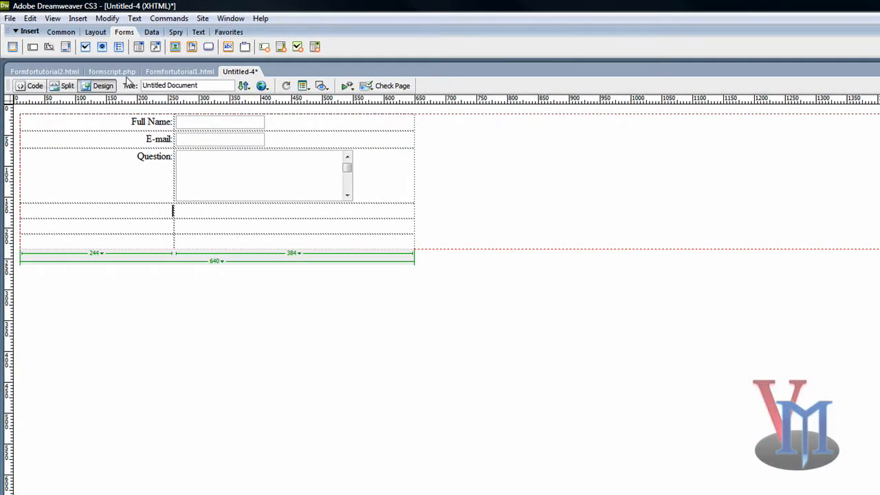
# Add a List/Menu with ID 'questiontopic' and label 'Question Topic:' in the fourth row
pyautogui.click(179, 72)
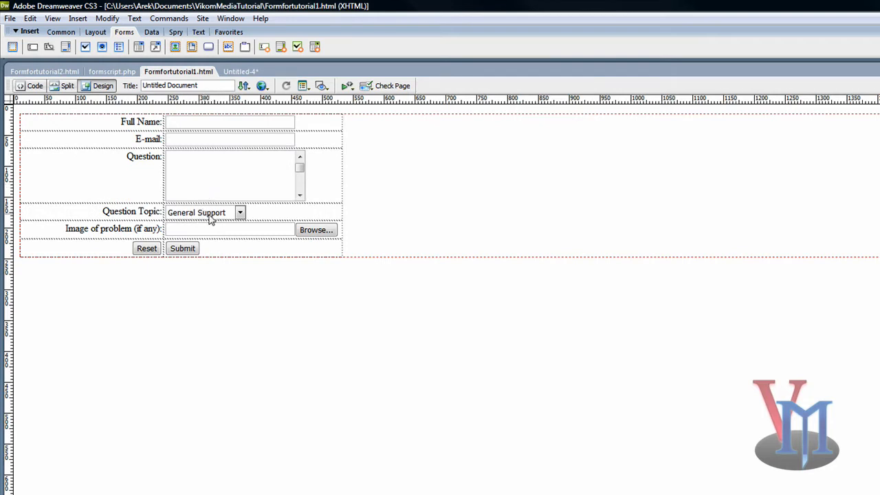
pyautogui.click(240, 71)
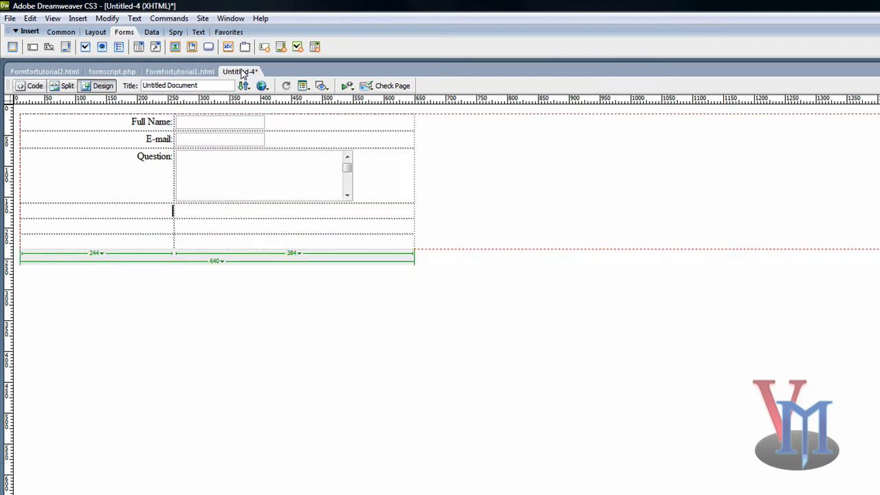
pyautogui.moveTo(138, 46)
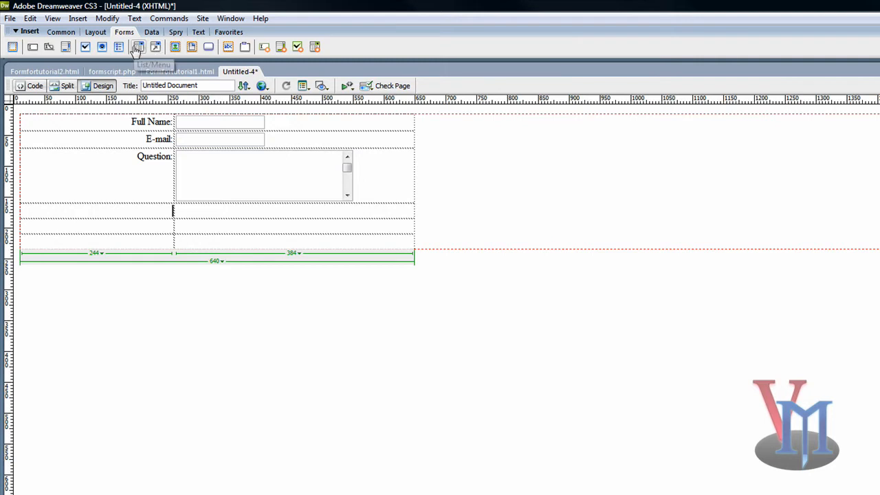
pyautogui.click(138, 46)
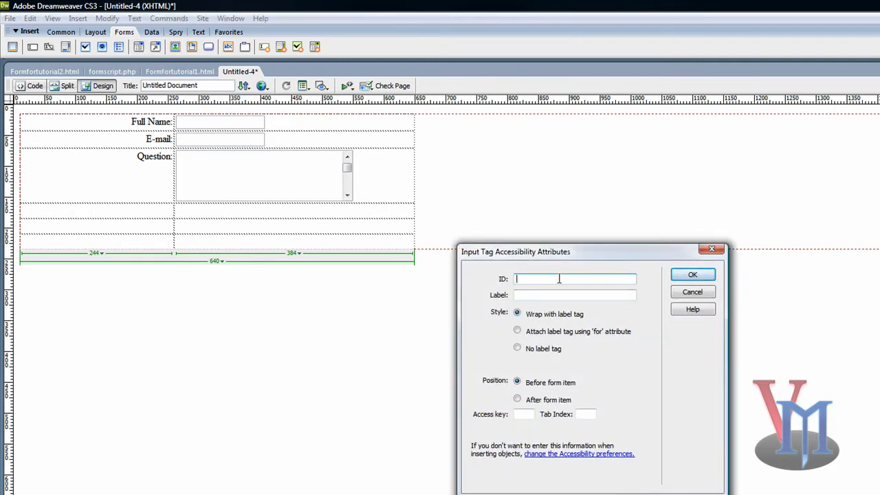
pyautogui.write('questio')
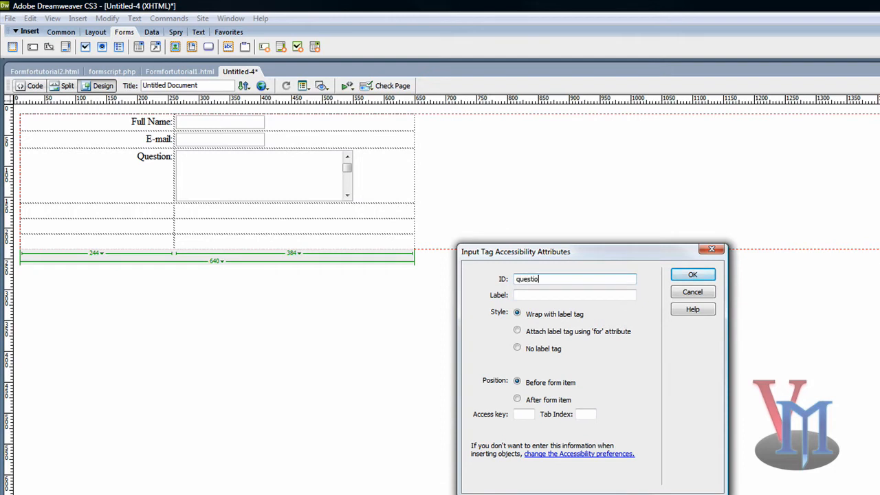
pyautogui.write('topic')
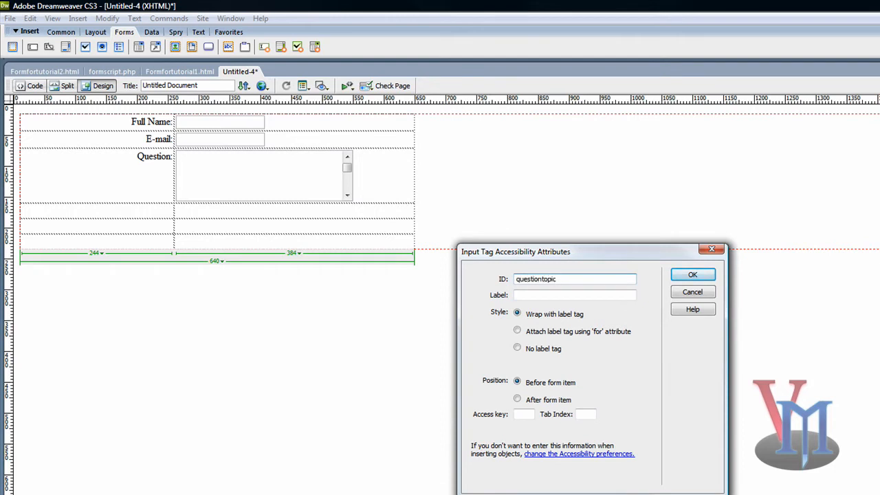
pyautogui.write('Ti')
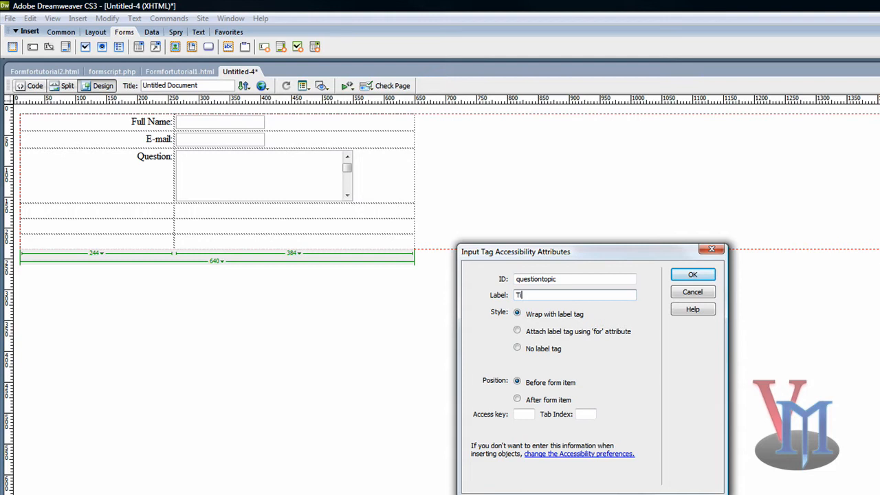
pyautogui.write('qUE')
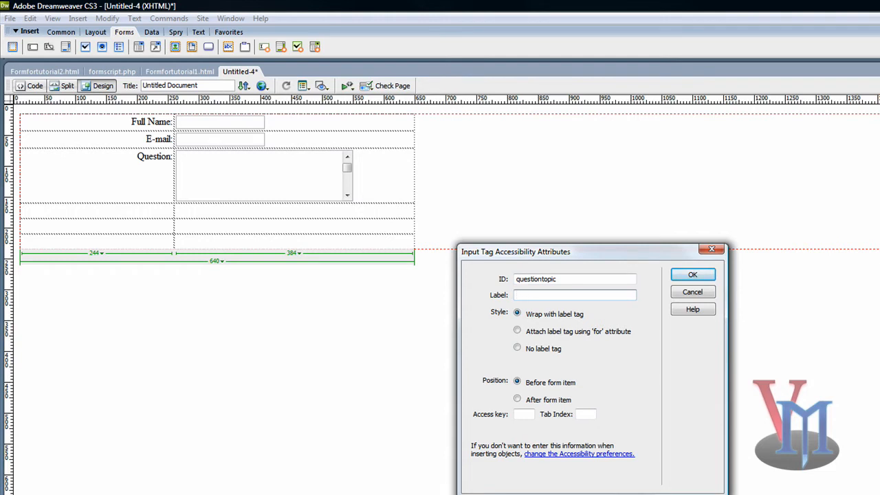
pyautogui.write('Question Topic:')
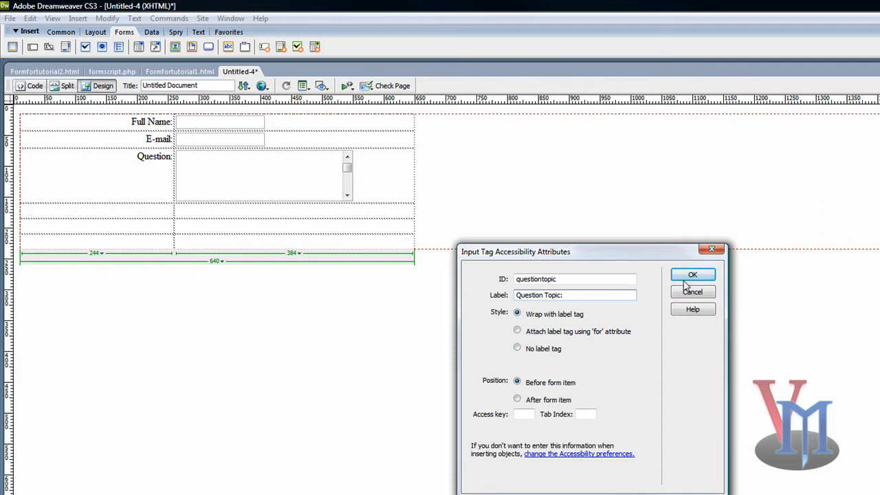
pyautogui.click(694, 275)
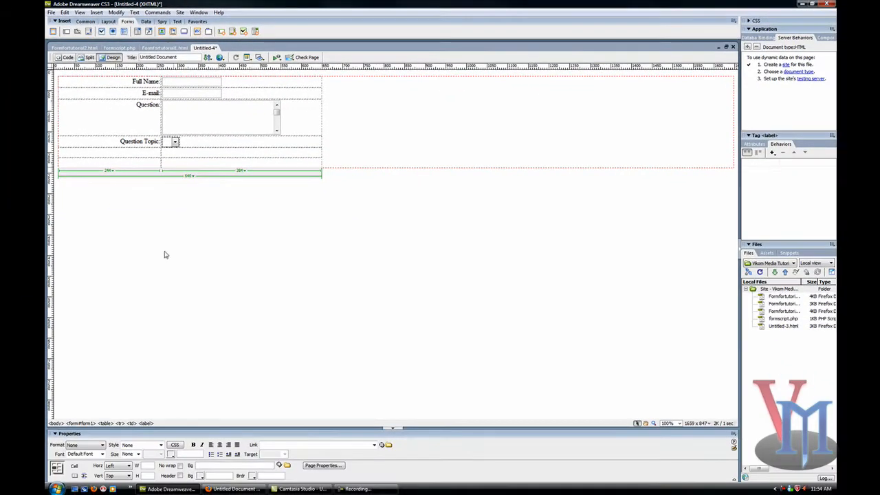
# Set the Question Topic field's Type to Menu and bring up its List Values editor
pyautogui.click(174, 142)
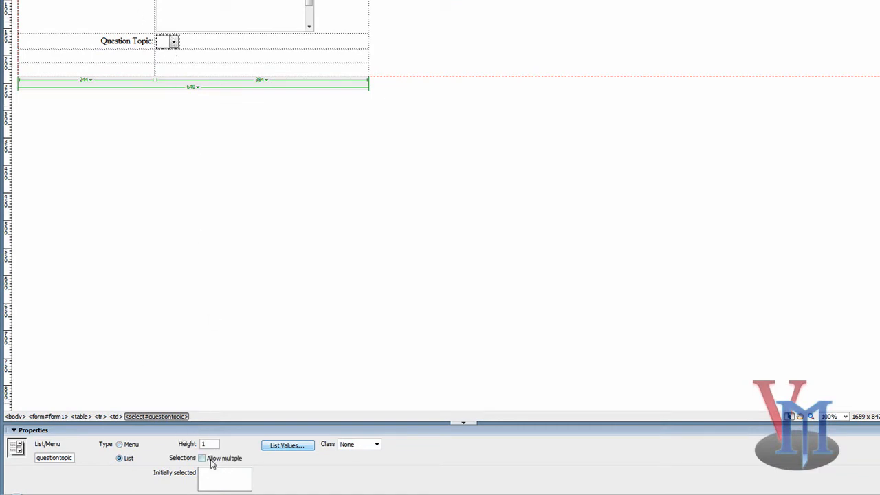
pyautogui.click(119, 444)
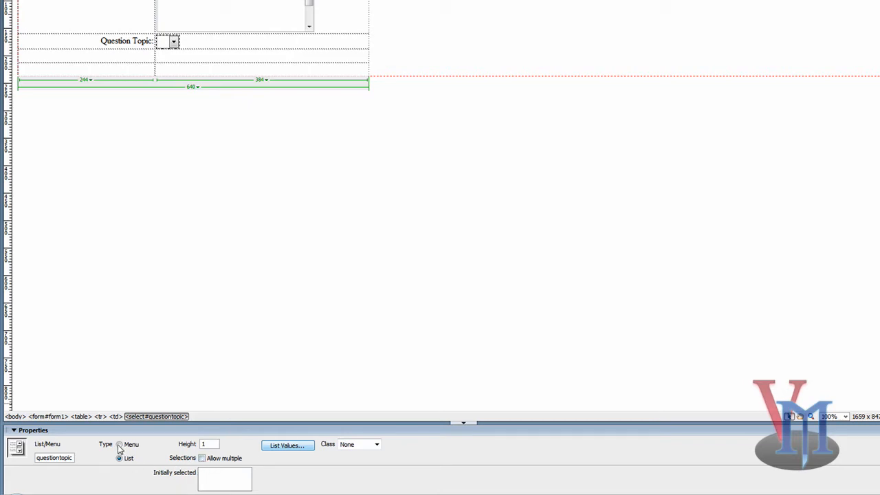
pyautogui.click(120, 444)
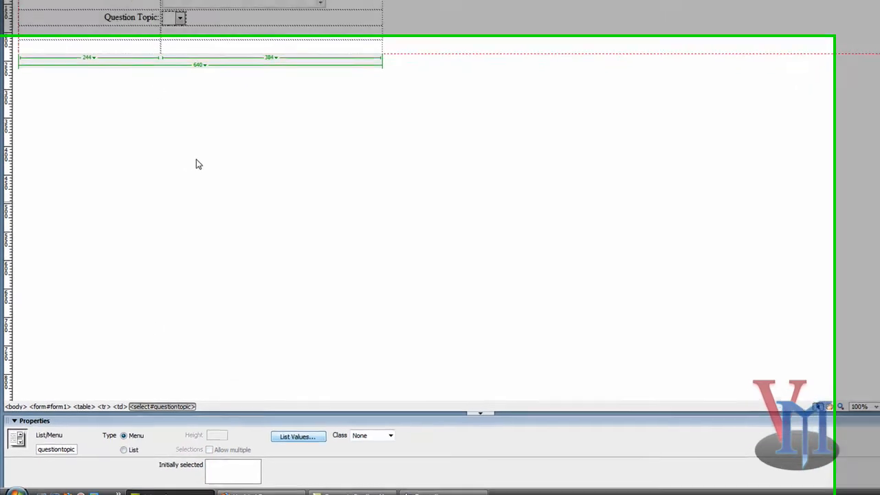
pyautogui.click(297, 437)
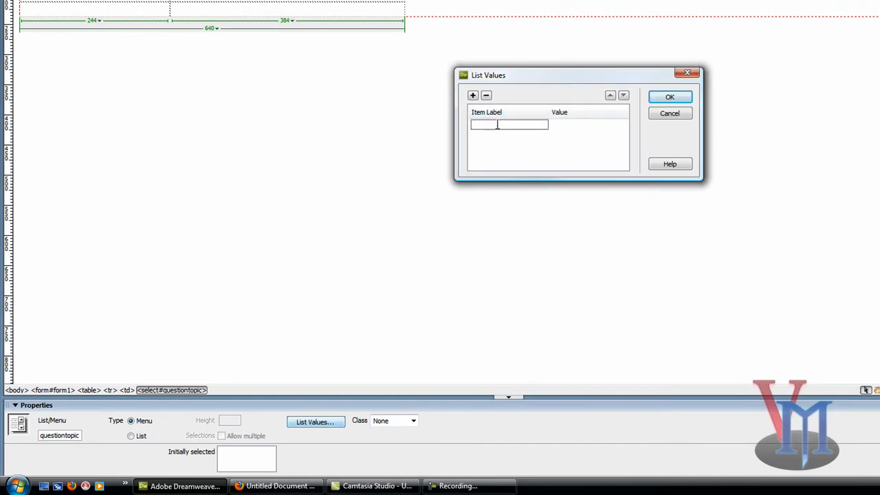
# Add list items 'Choose...' and 'General Support' with their values
pyautogui.write('Choose:')
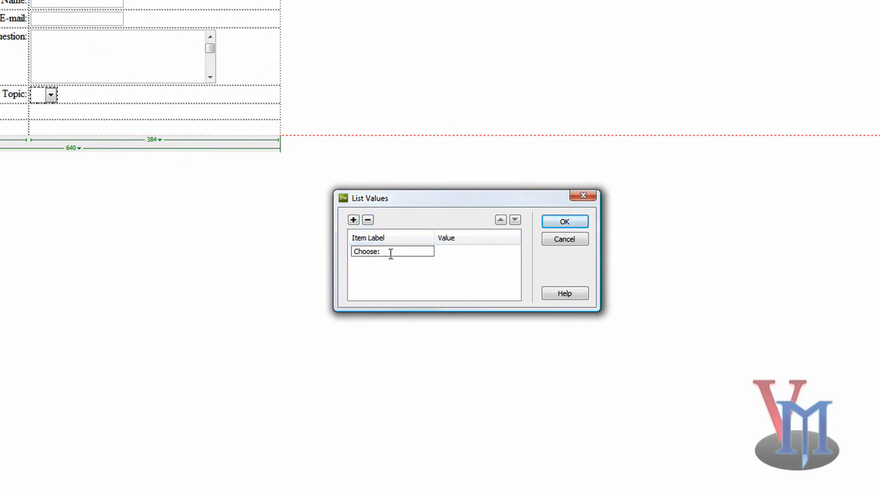
pyautogui.write('...')
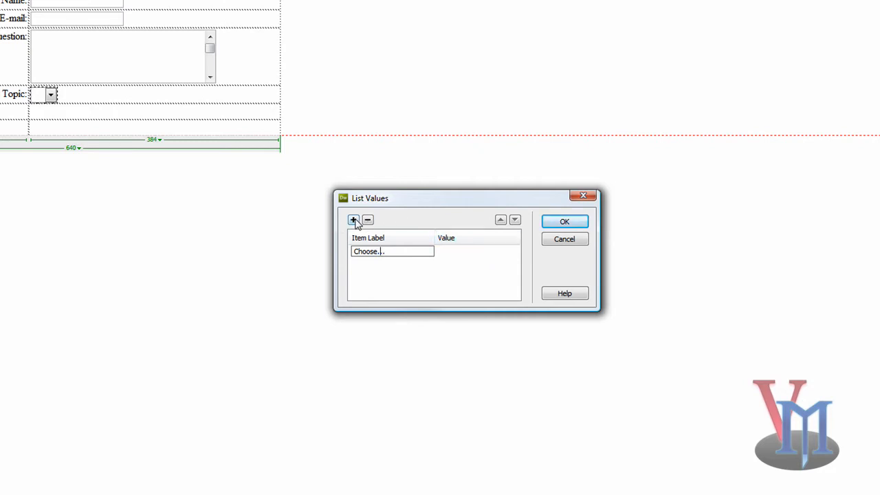
pyautogui.click(353, 220)
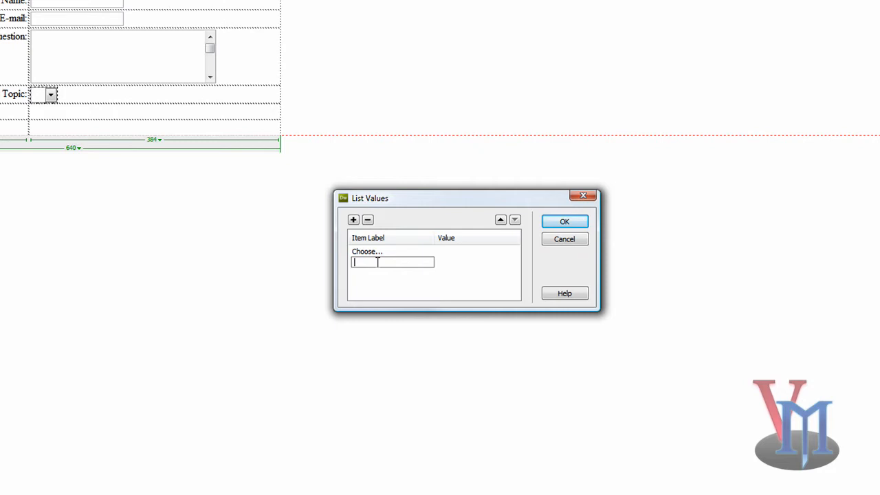
pyautogui.write('G')
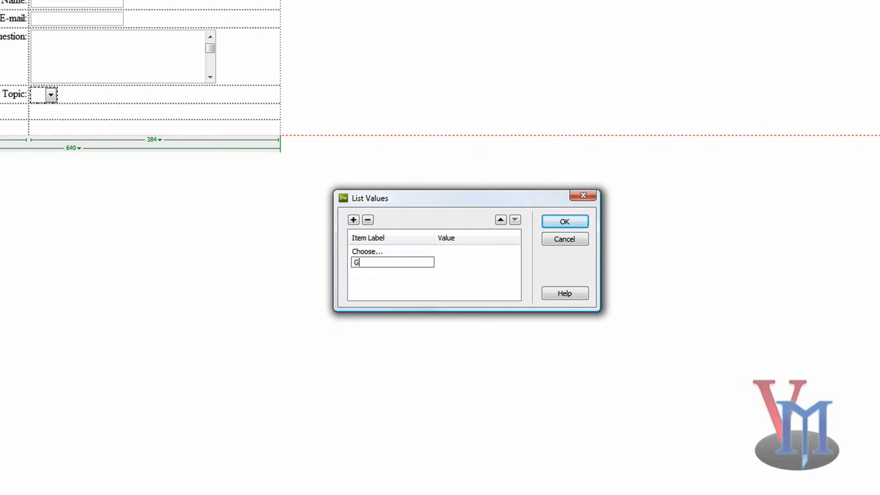
pyautogui.write('eneral')
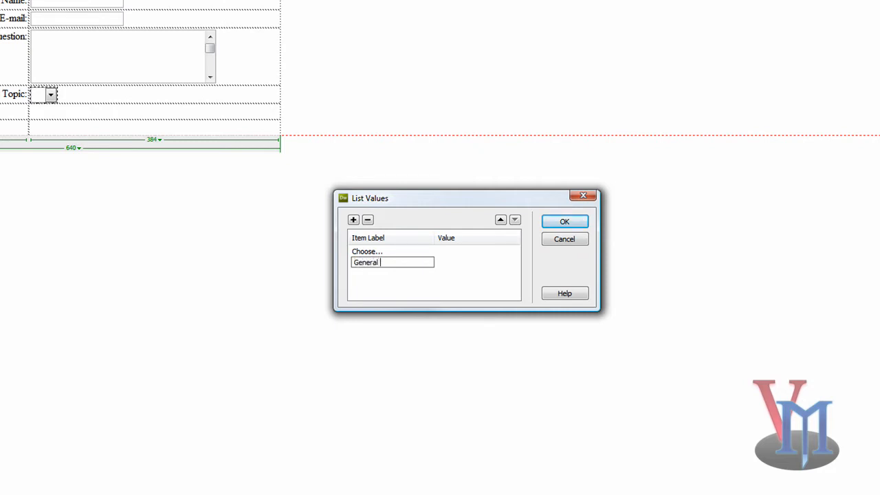
pyautogui.write('Support')
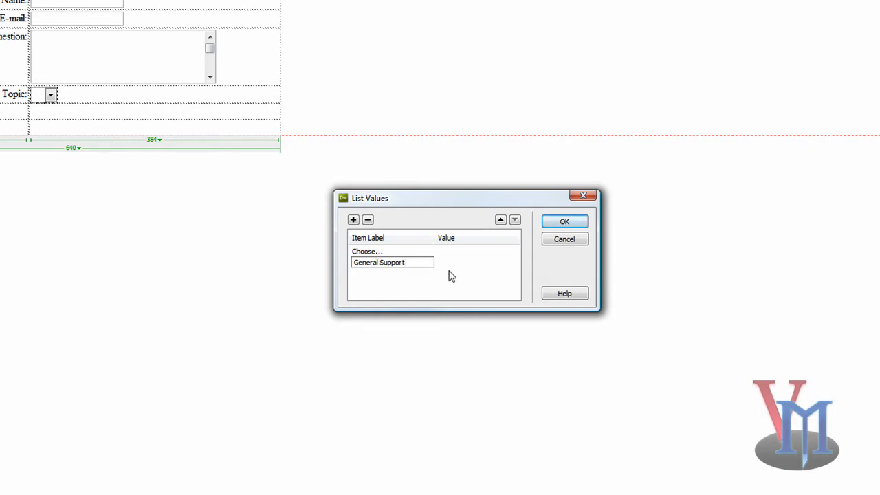
pyautogui.write('generalsupport')
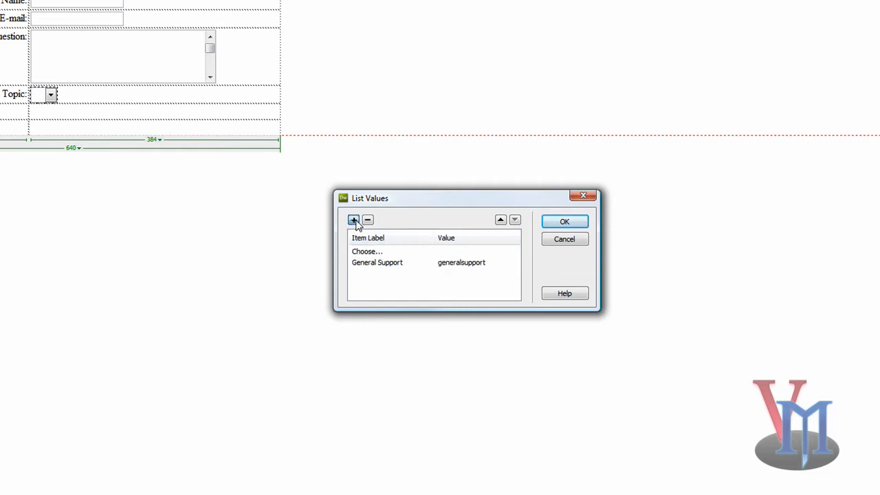
# Add list items 'Website Design' and 'Image Design' with their values
pyautogui.click(354, 220)
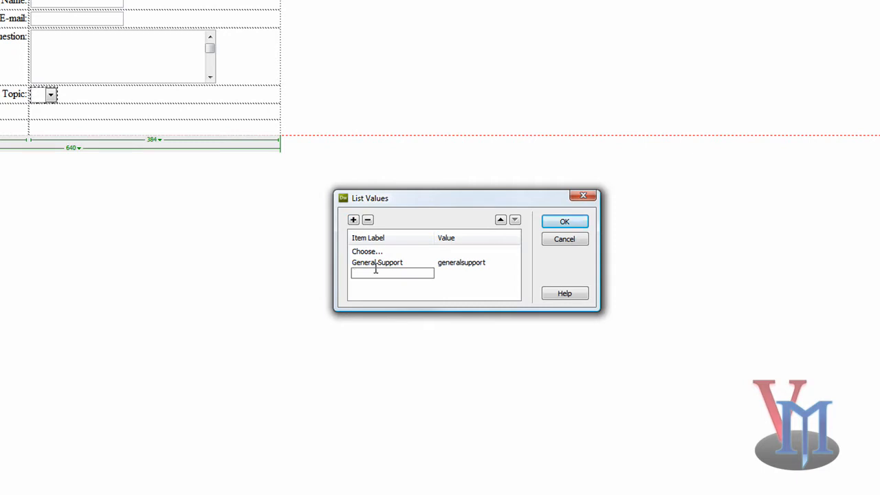
pyautogui.write('Webd')
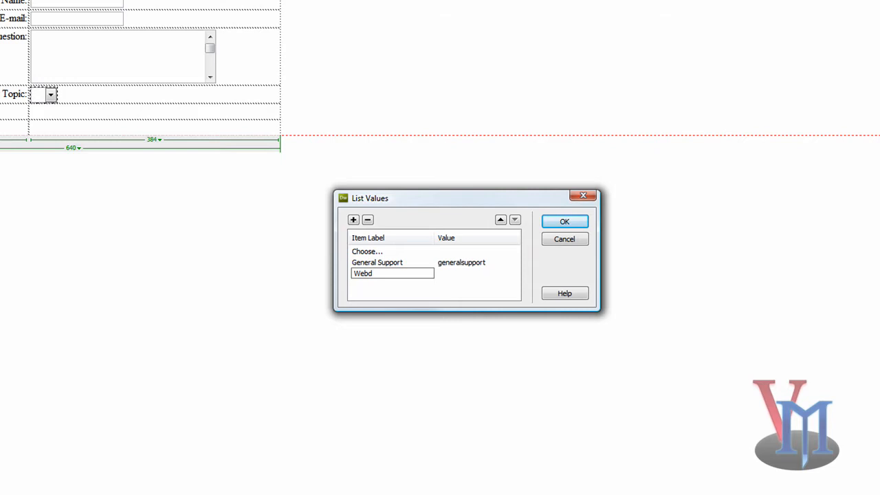
pyautogui.write('Website d')
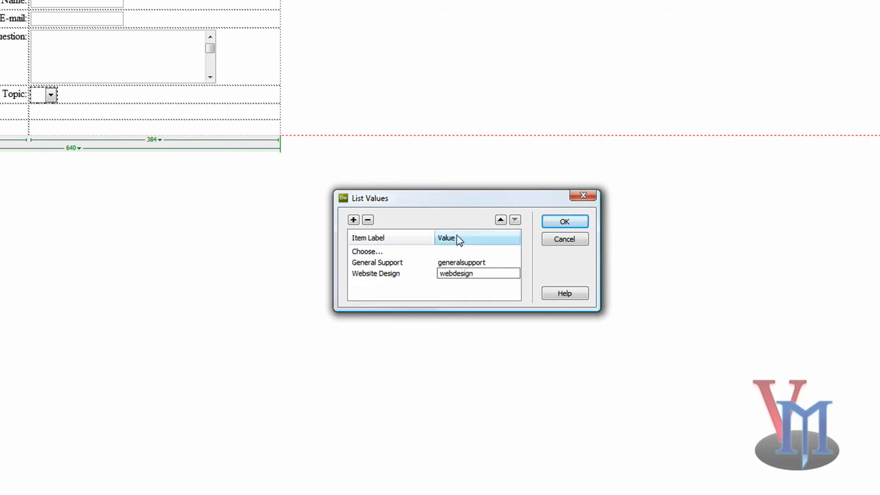
pyautogui.click(354, 221)
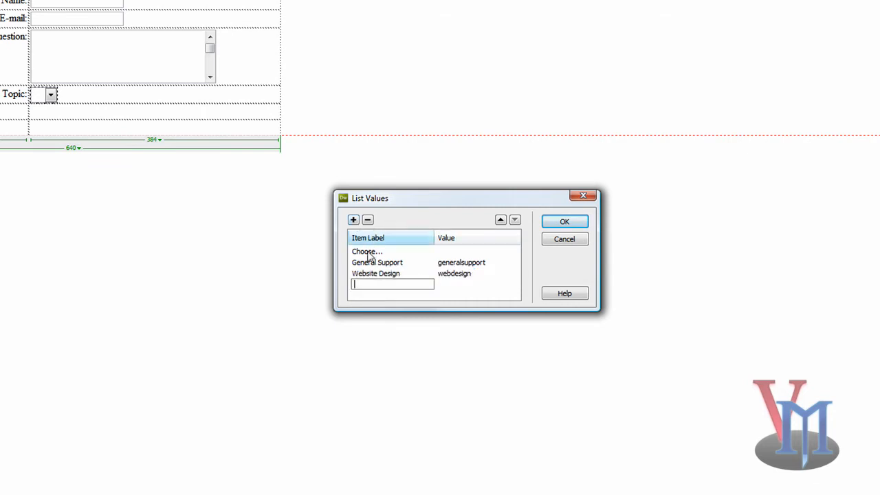
pyautogui.write('Image Design')
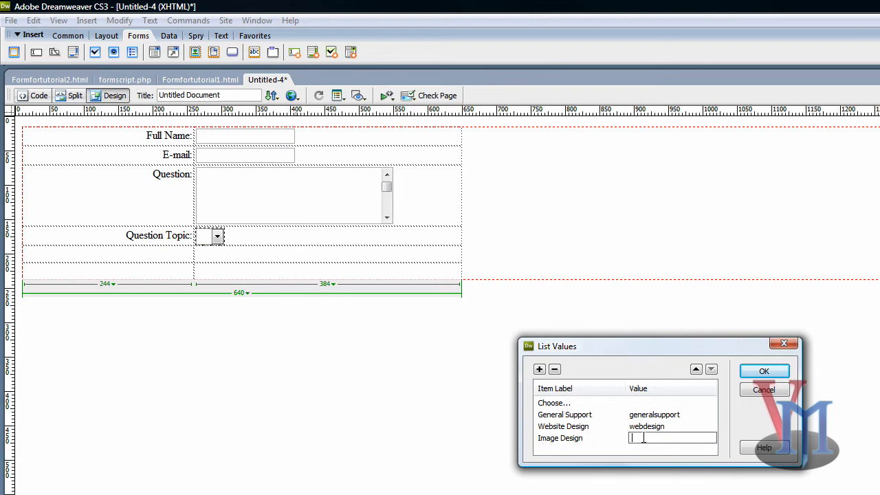
pyautogui.write('image')
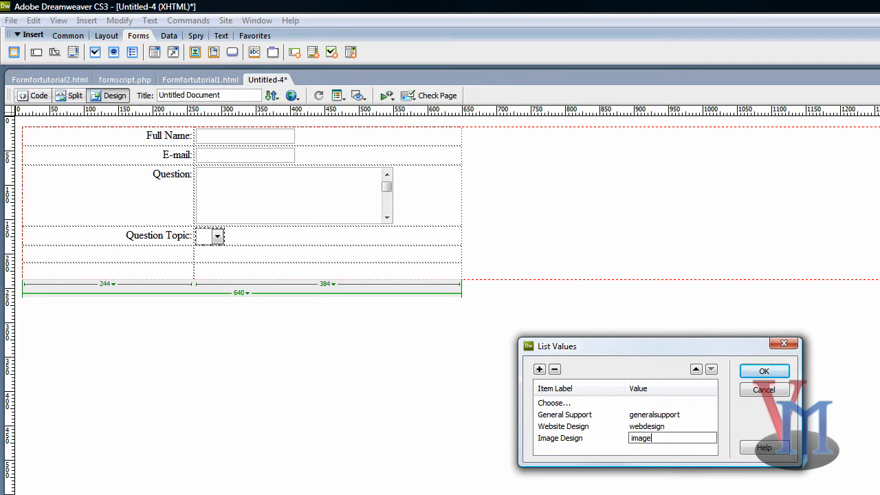
pyautogui.write('desi')
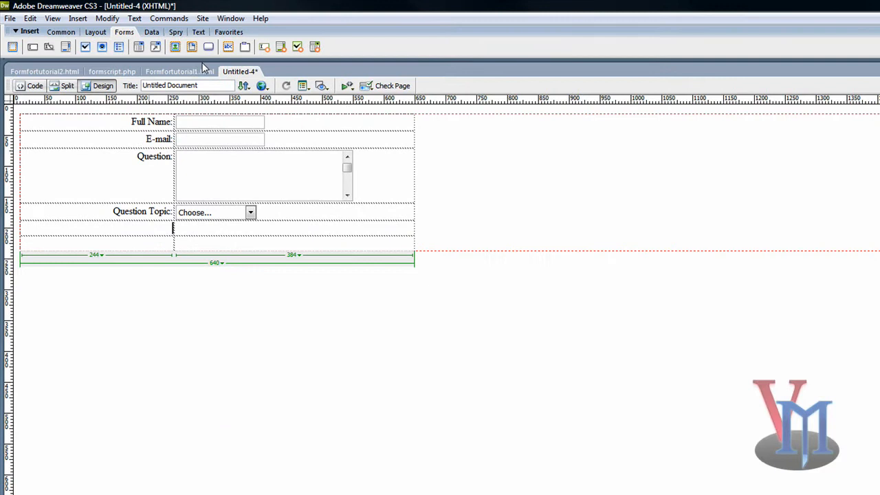
# Add a file field with ID 'imageofproblem' and label 'Image of problem (if any):' in the fifth row
pyautogui.click(179, 71)
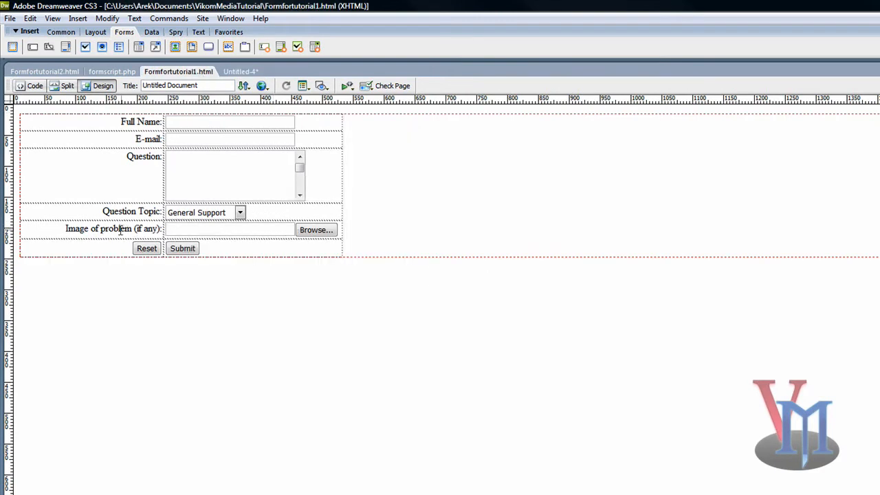
pyautogui.click(96, 229)
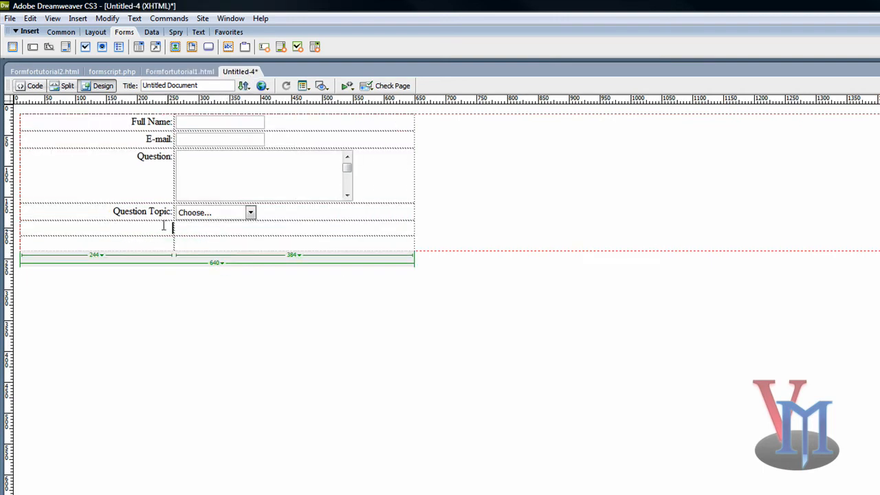
pyautogui.moveTo(192, 47)
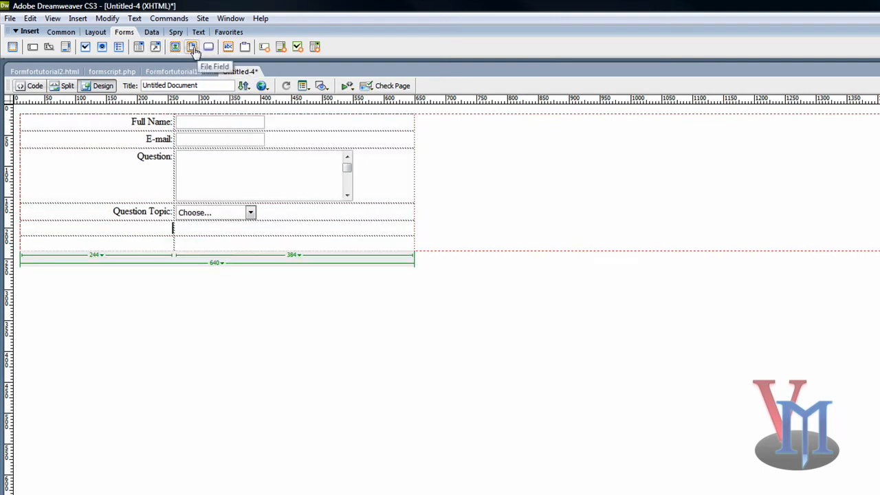
pyautogui.click(192, 47)
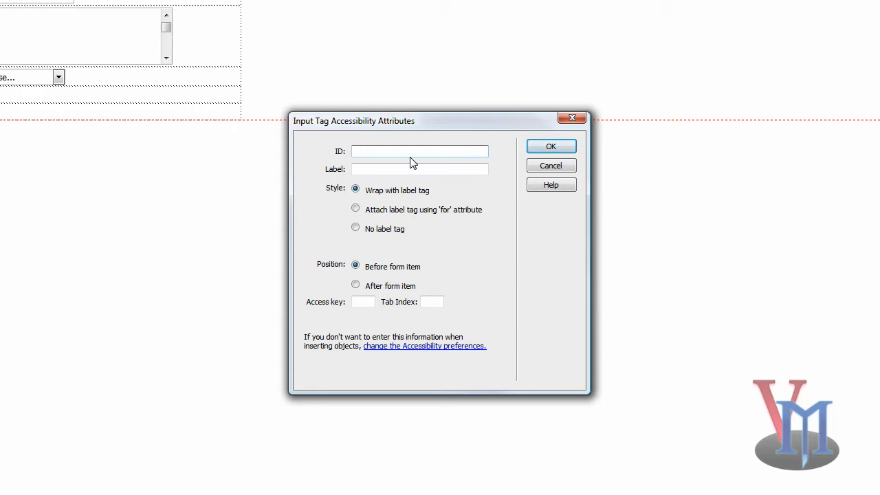
pyautogui.write('image of pro')
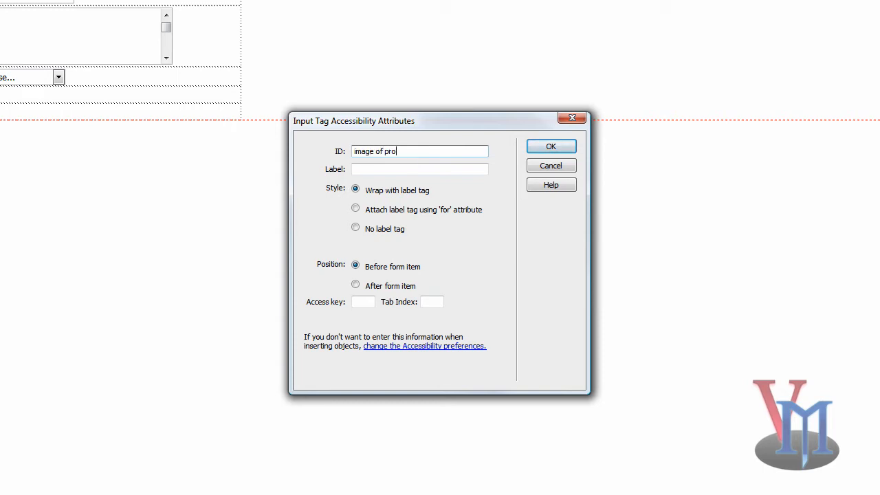
pyautogui.press('BackSpace')
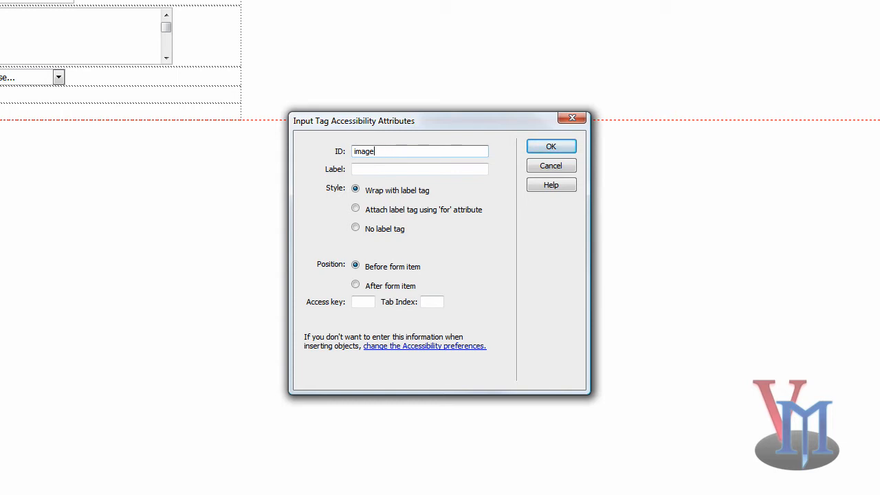
pyautogui.write('ofproblem')
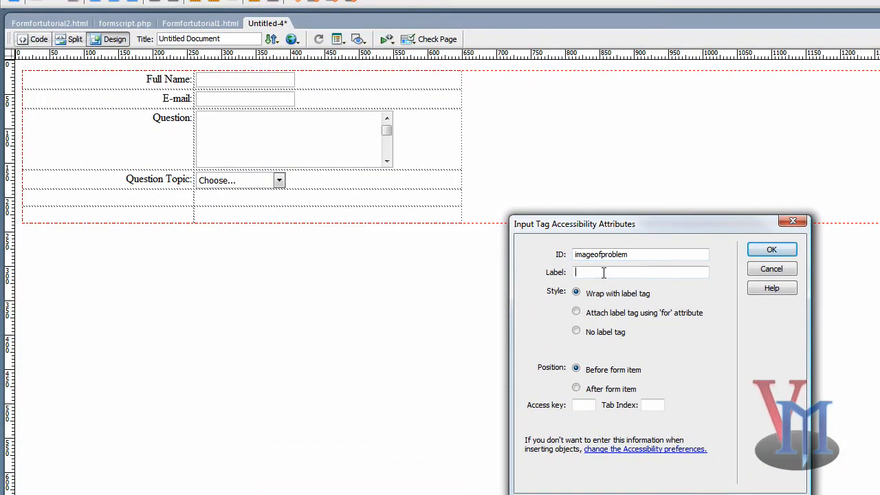
pyautogui.write('Image of problem (if any):')
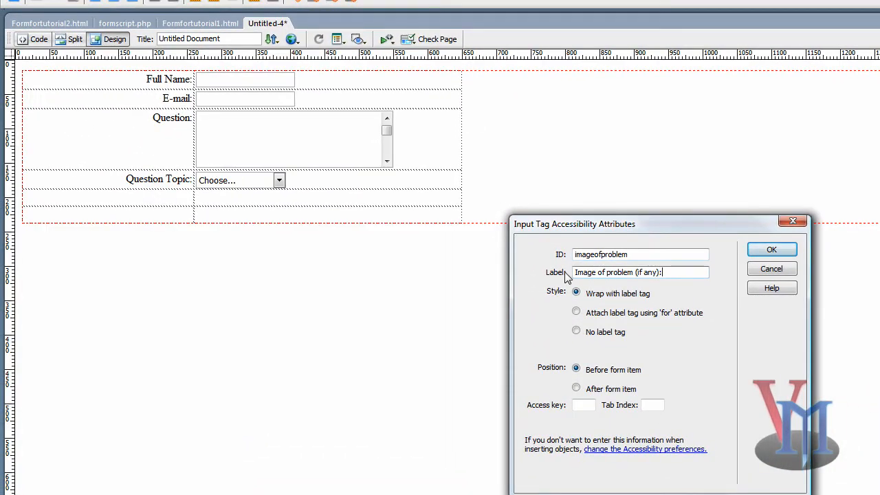
pyautogui.click(772, 249)
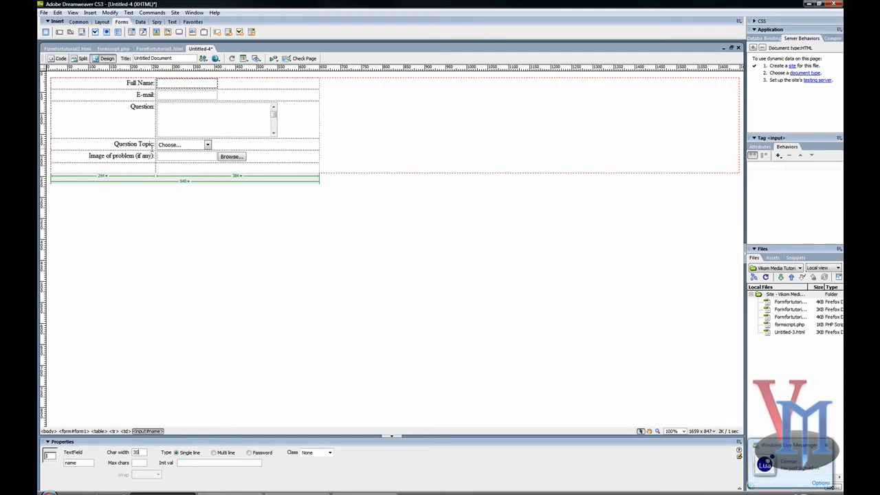
pyautogui.click(187, 94)
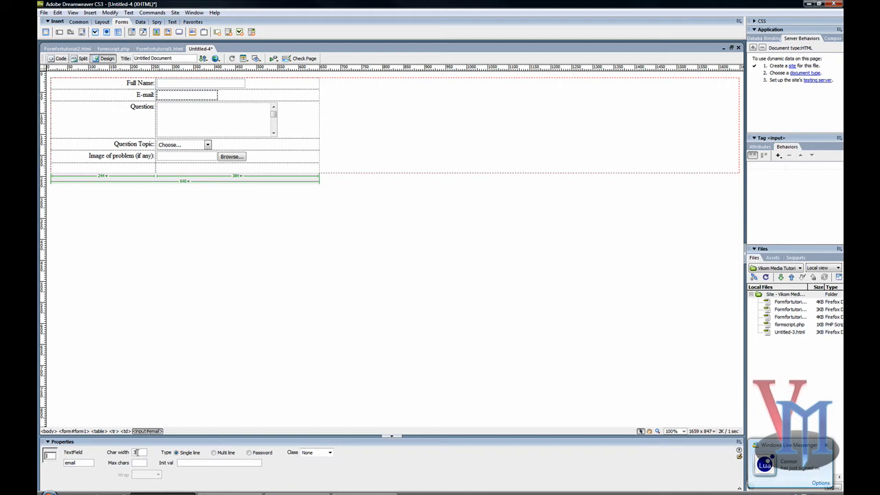
pyautogui.click(217, 117)
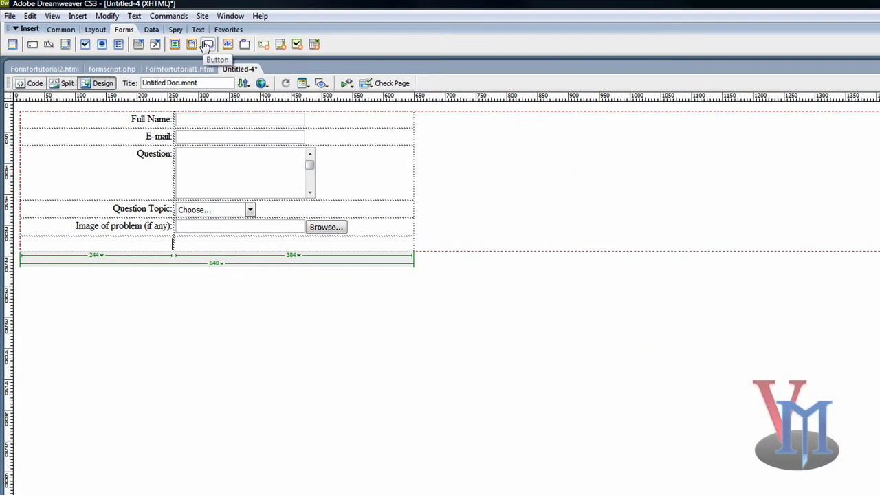
# Add a button with ID 'reset' and set its Action to Reset form
pyautogui.click(208, 44)
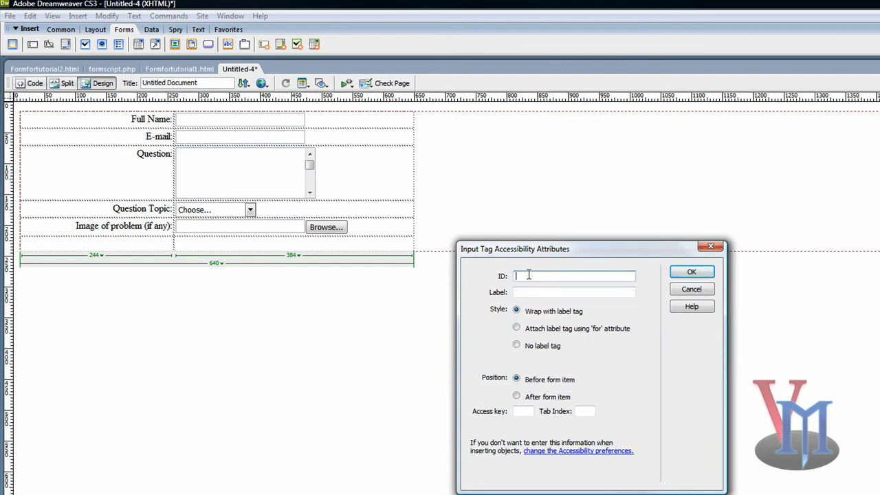
pyautogui.write('reset')
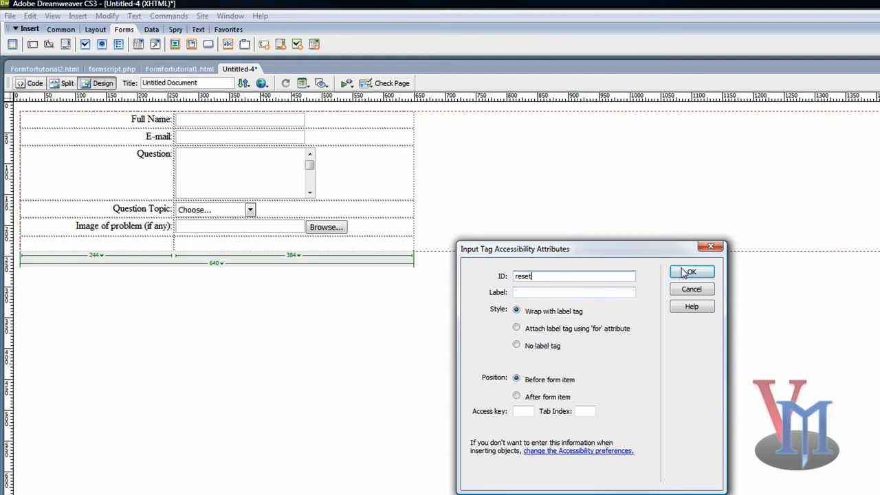
pyautogui.click(691, 273)
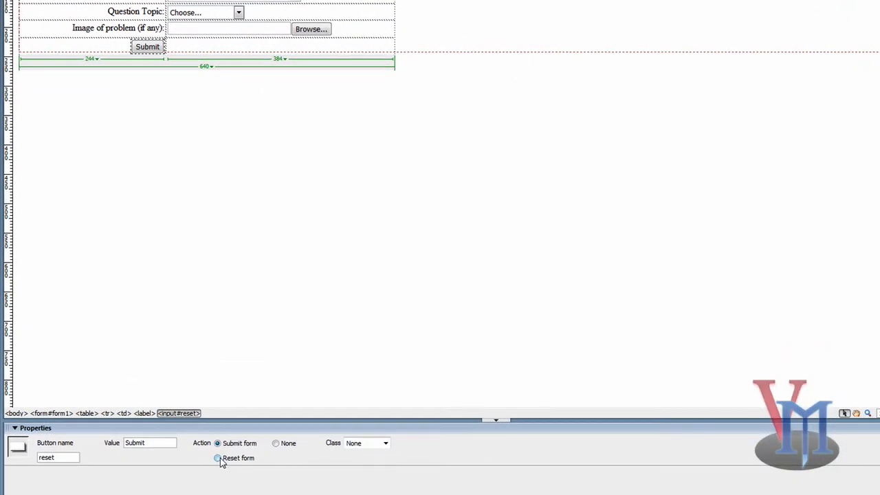
pyautogui.click(217, 458)
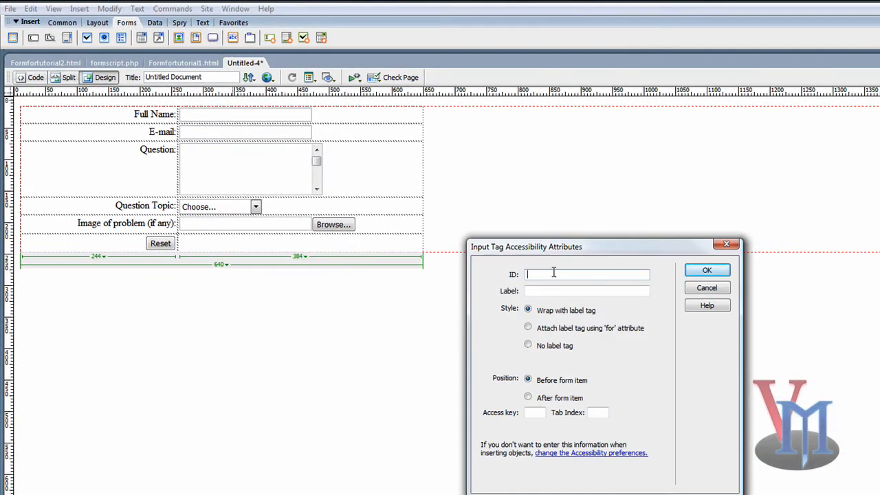
# Add a Submit button with ID 'submit' beside the Reset button
pyautogui.write('sub')
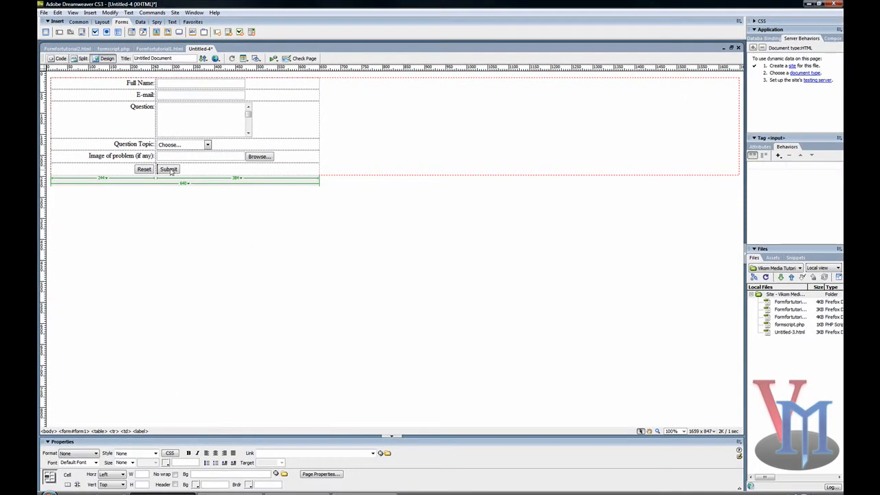
pyautogui.click(168, 169)
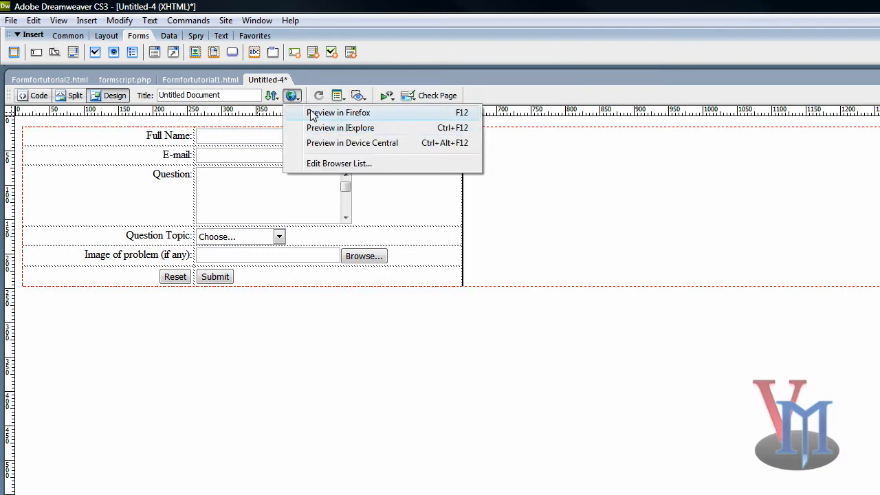
# Launch Preview in IExplore, saving the page as Untitled-4.html on the way
pyautogui.click(339, 113)
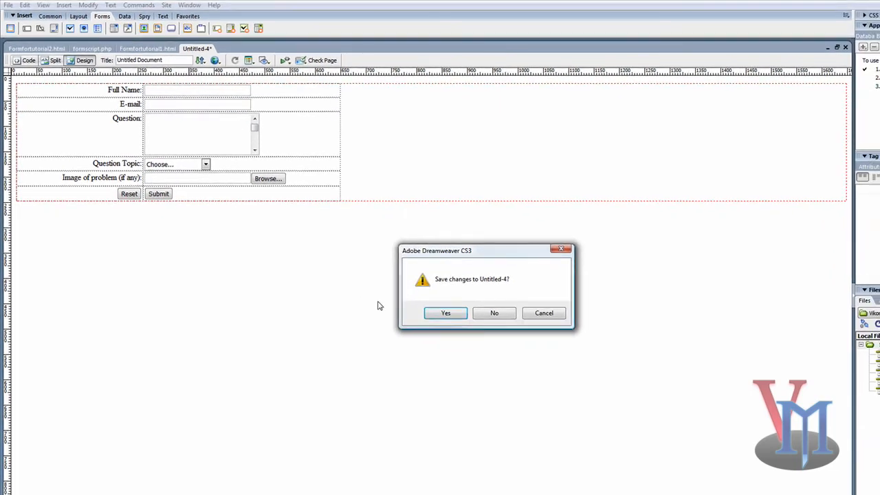
pyautogui.click(446, 314)
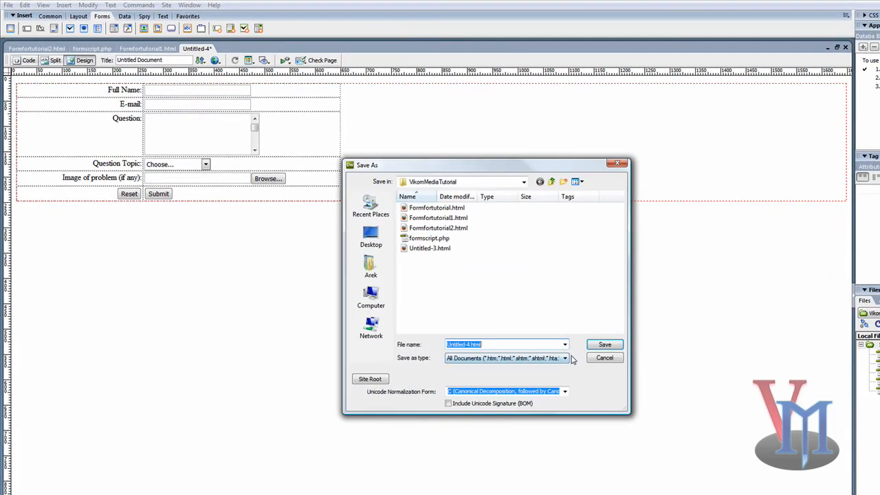
pyautogui.click(604, 343)
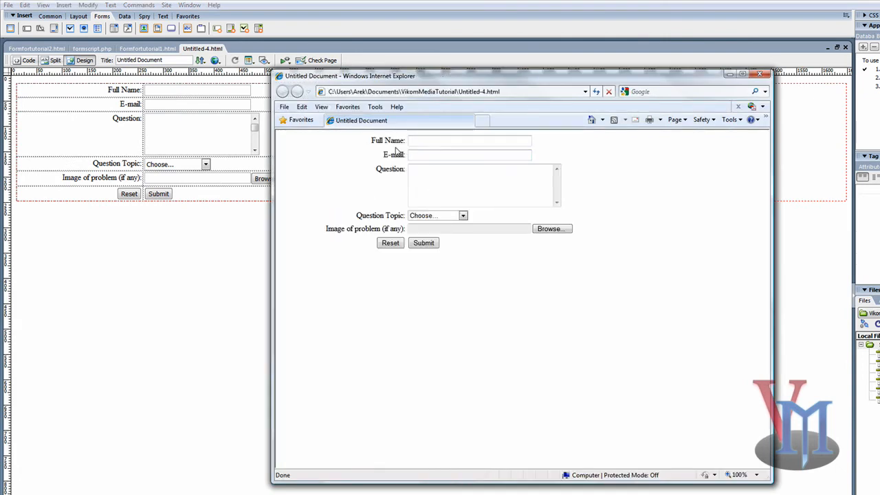
# Enter 'Arek' and further test text into the Full Name and other fields
pyautogui.click(470, 140)
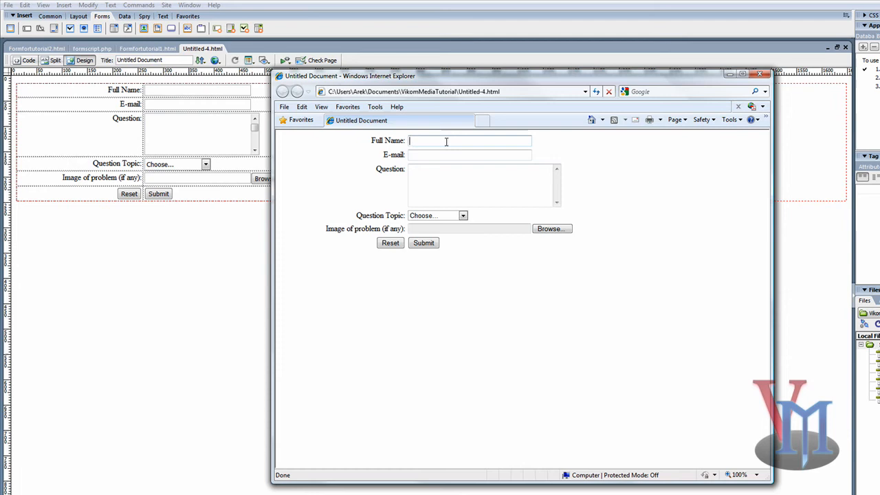
pyautogui.write('Arek')
pyautogui.click(469, 154)
pyautogui.write('s')
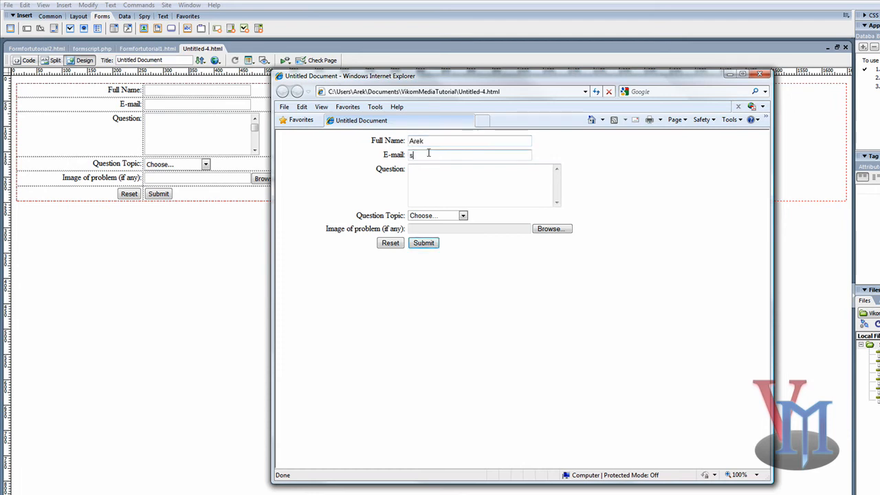
pyautogui.write('omething')
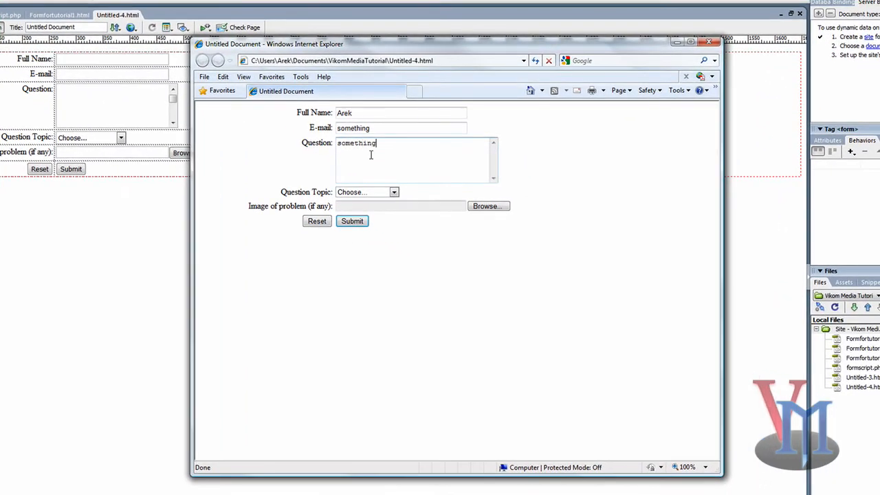
pyautogui.moveTo(390, 204)
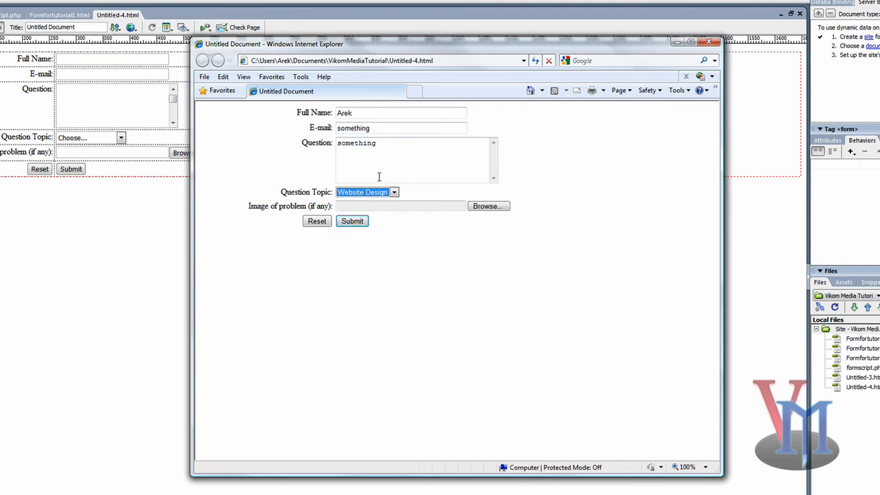
# Choose Website Design as the topic, submit the form, and close the IE preview
pyautogui.click(393, 192)
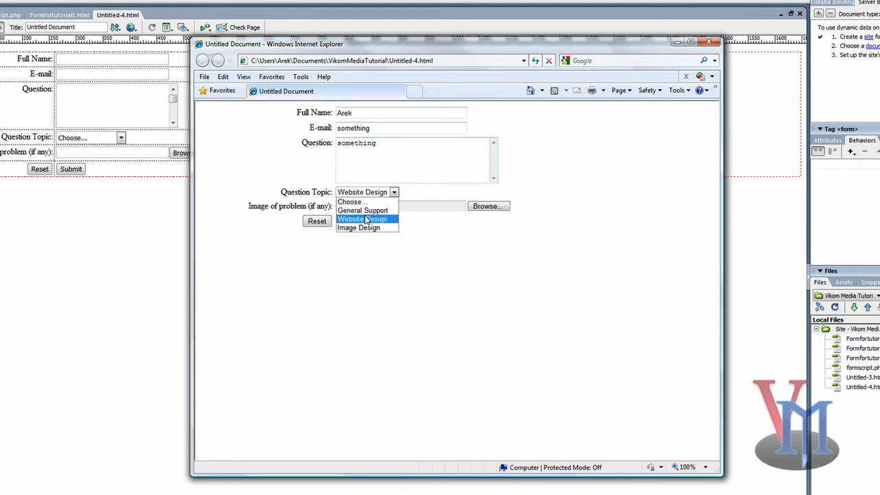
pyautogui.click(363, 218)
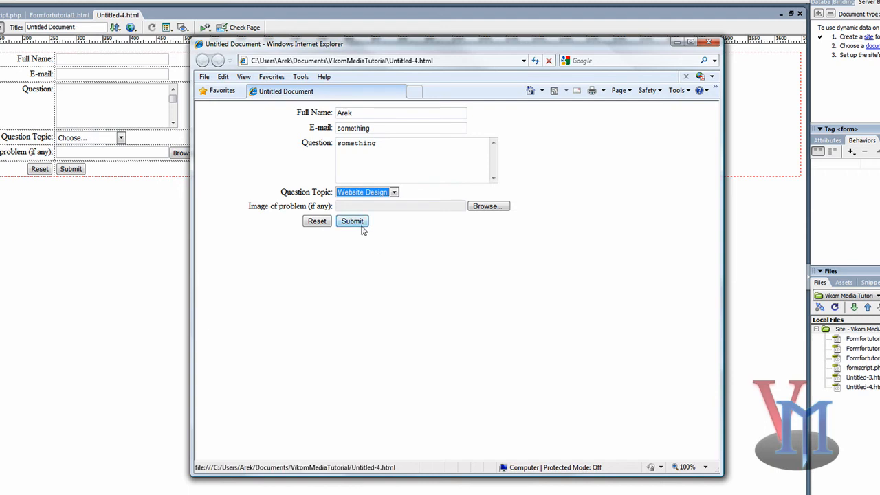
pyautogui.click(316, 220)
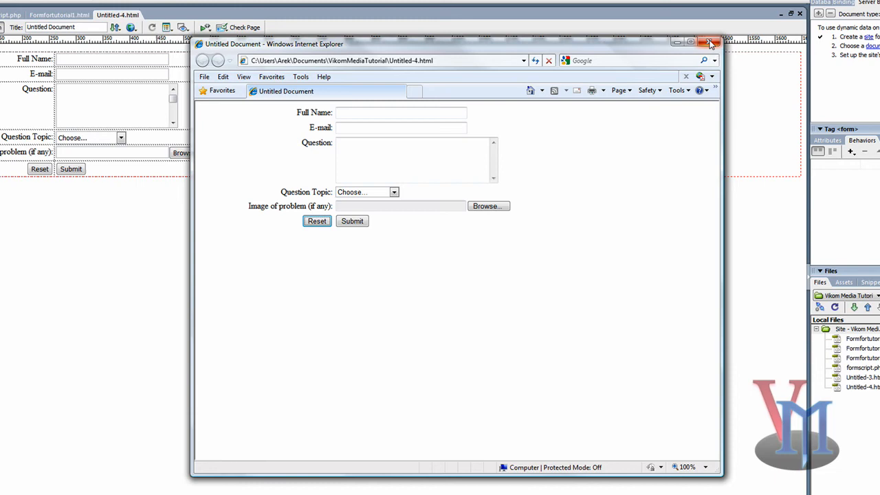
pyautogui.click(709, 42)
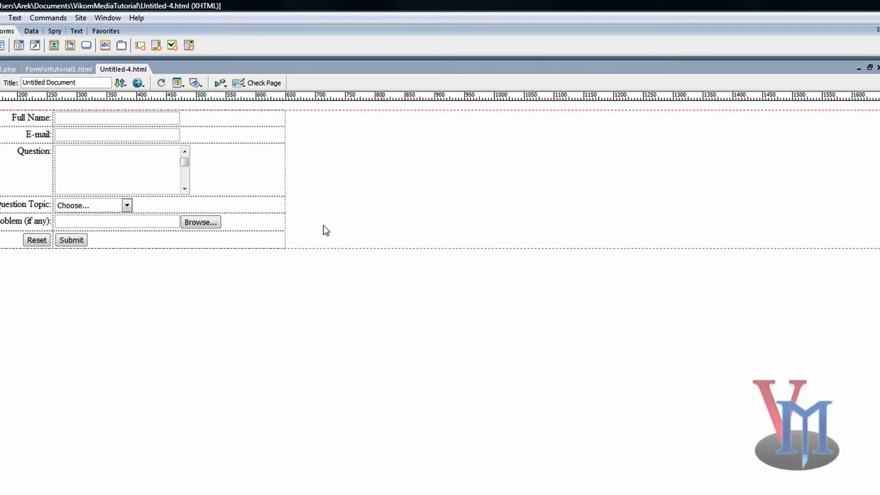
pyautogui.moveTo(237, 404)
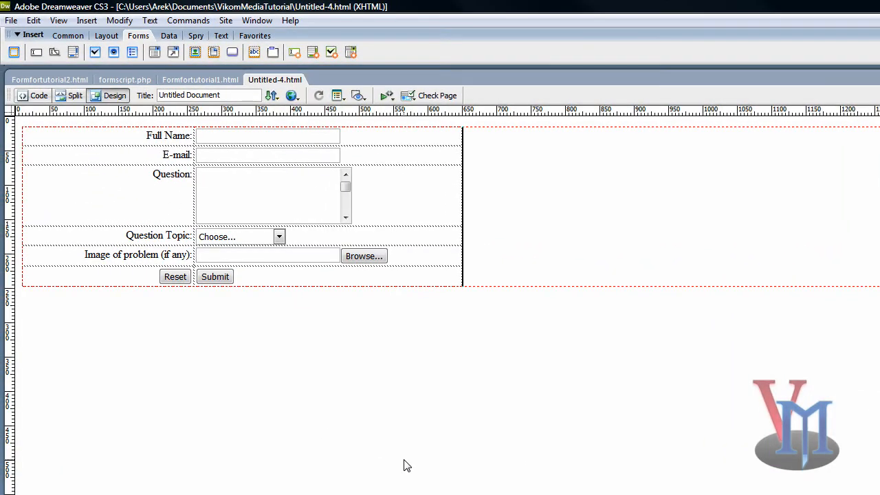
pyautogui.moveTo(407, 406)
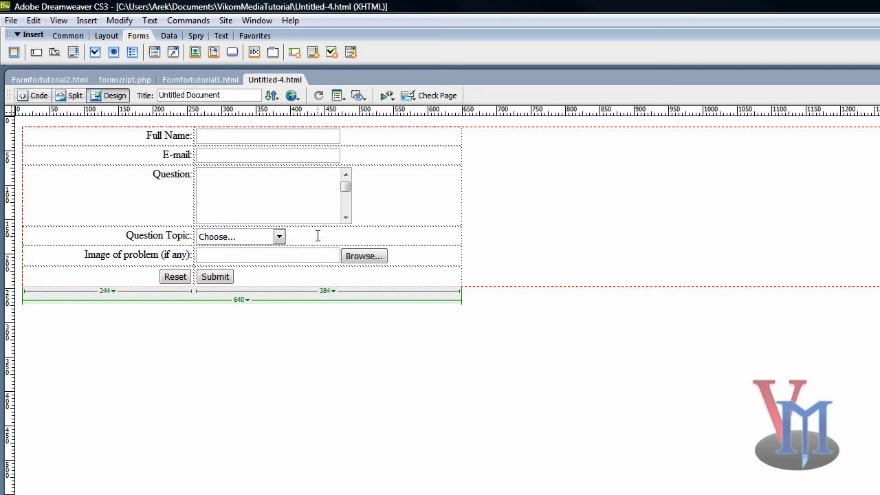
pyautogui.moveTo(361, 156)
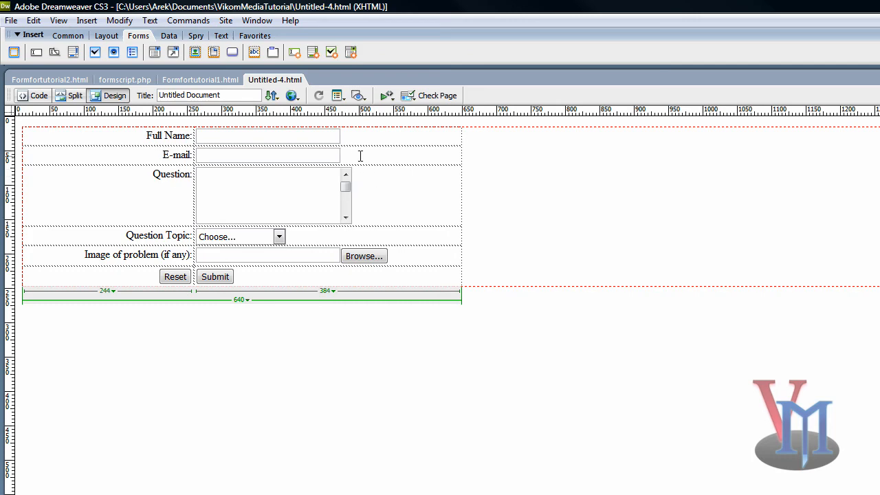